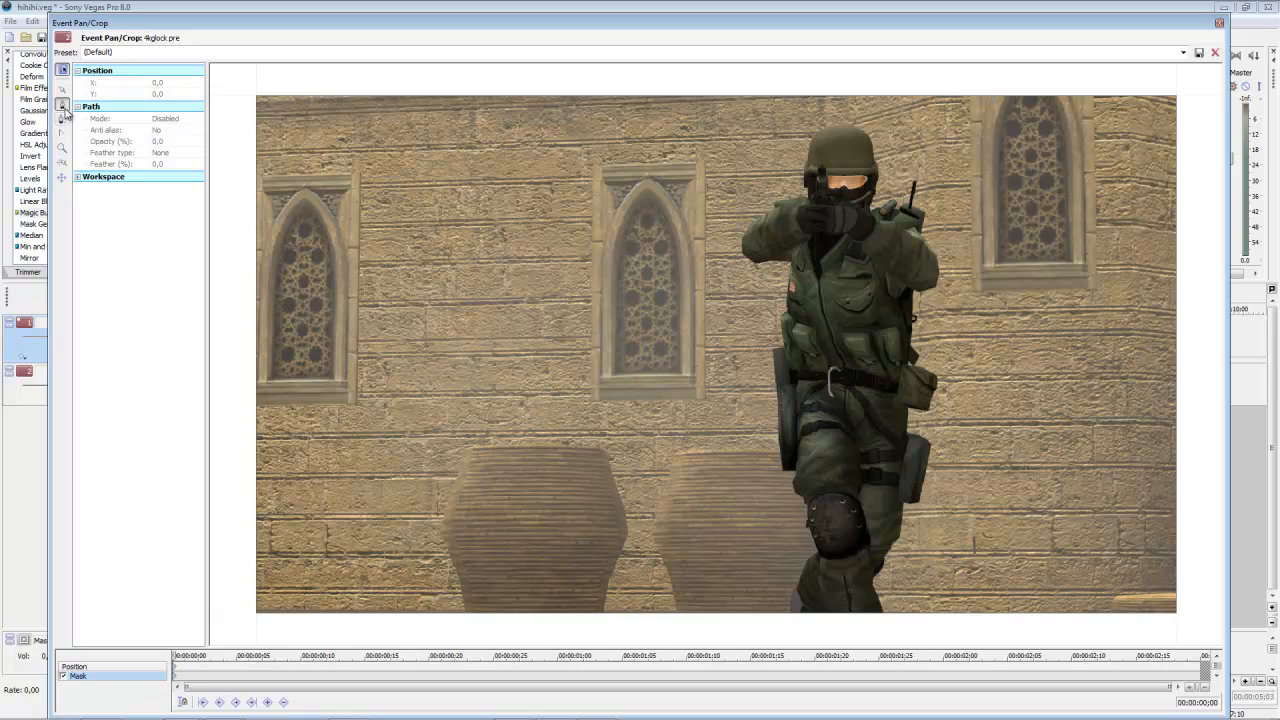
{"action": "mouse_move", "coordinate": [64, 106]}
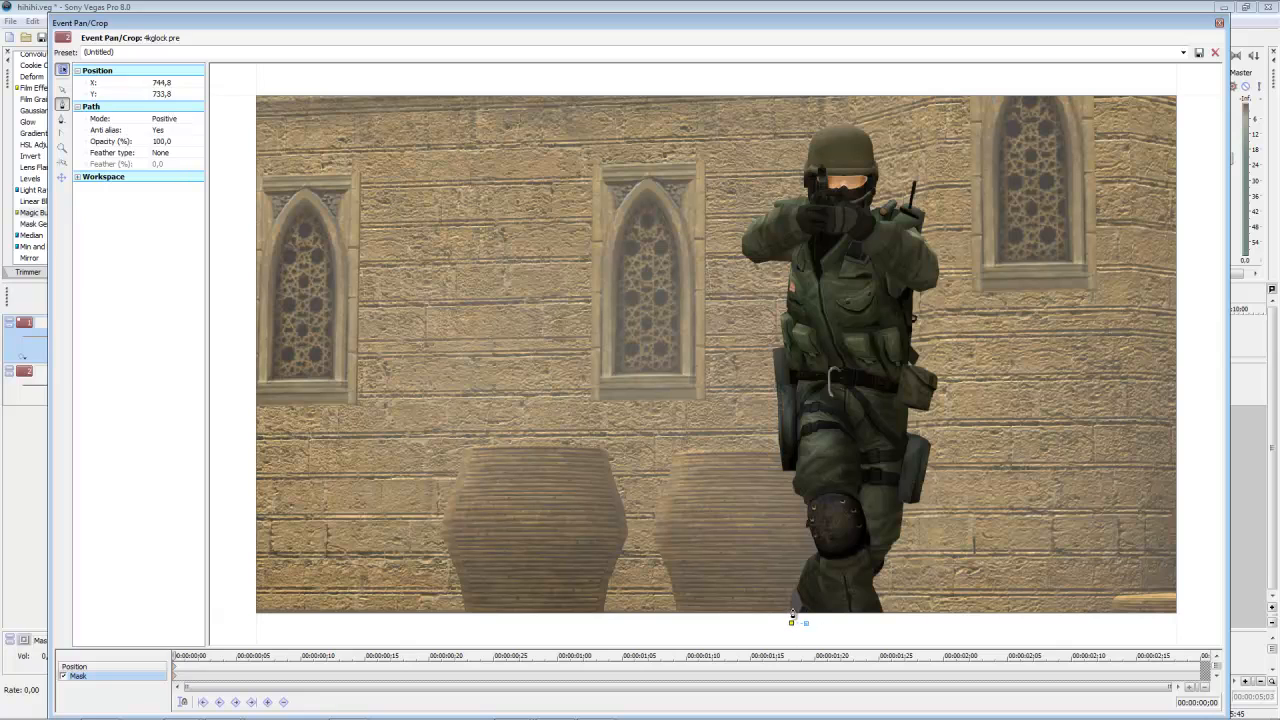
Step: Place mask anchor points from the soldier's feet up his left leg and side
{"action": "left_click_drag", "start_coordinate": [792, 612], "coordinate": [800, 578]}
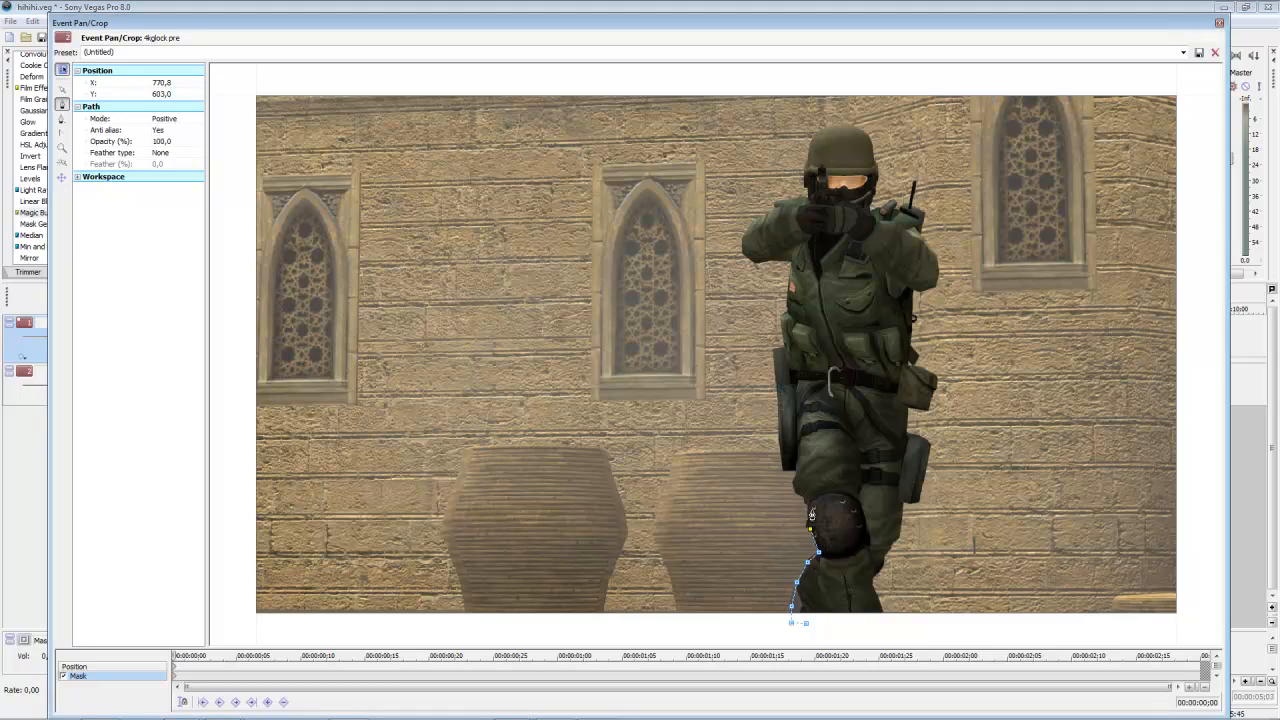
{"action": "left_click_drag", "start_coordinate": [810, 516], "coordinate": [800, 498]}
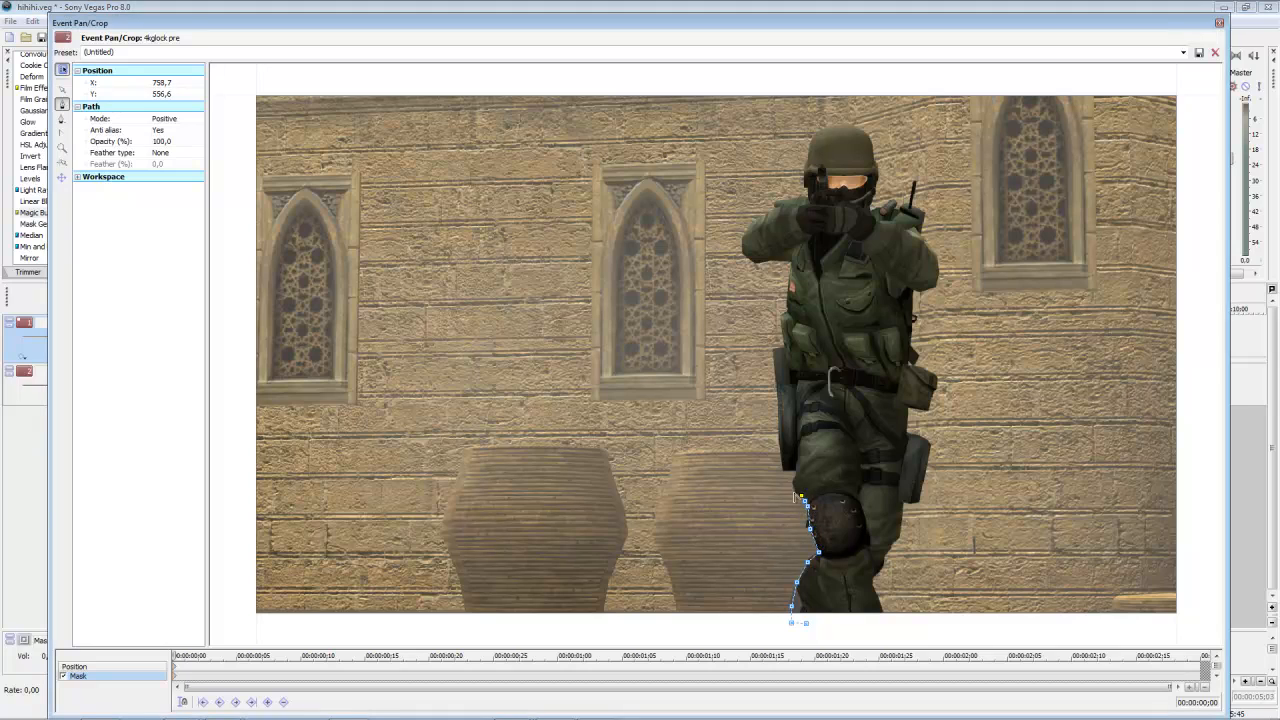
{"action": "left_click_drag", "start_coordinate": [800, 496], "coordinate": [790, 472]}
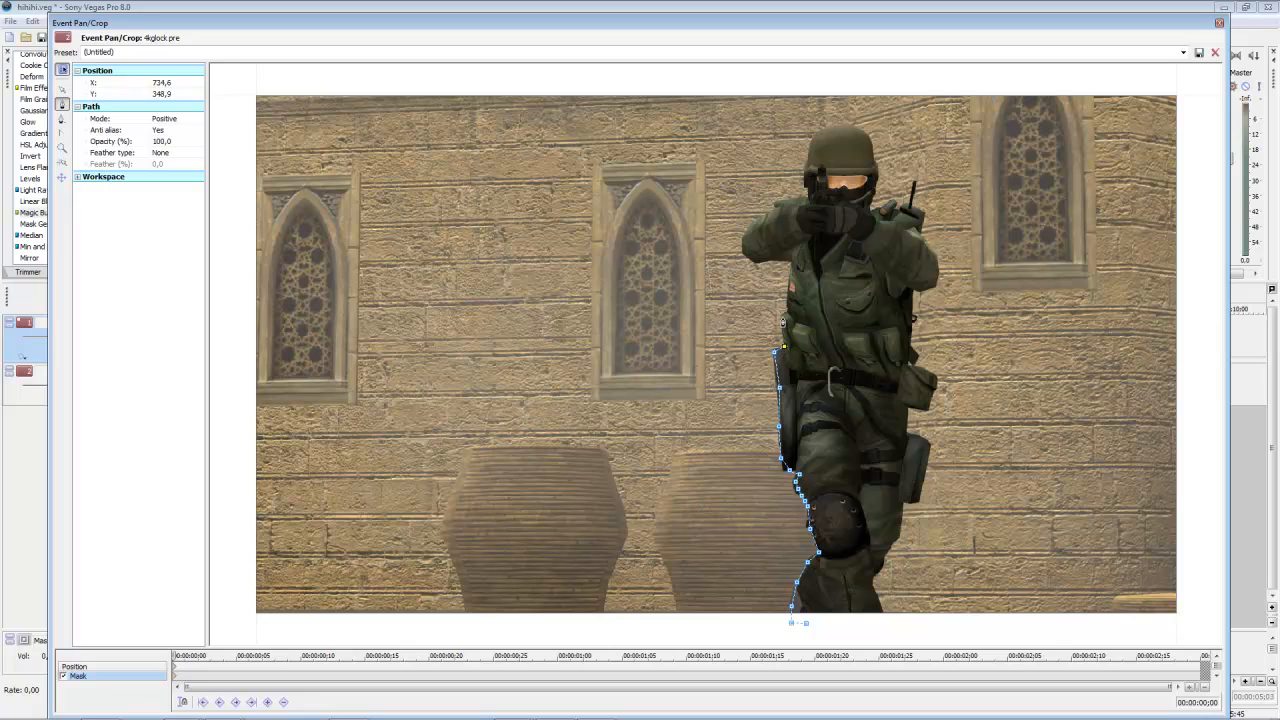
{"action": "left_click_drag", "start_coordinate": [784, 324], "coordinate": [784, 264]}
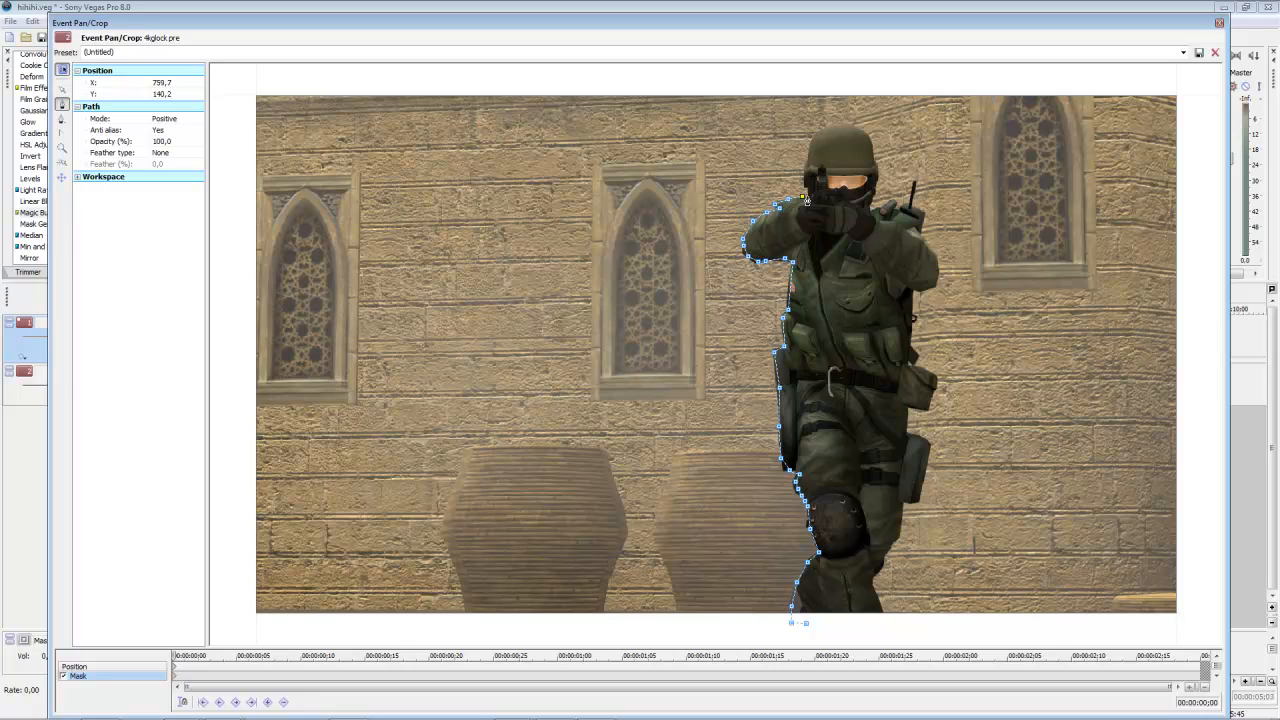
Step: Continue the mask outline around the soldier's arm and over the top of his helmet
{"action": "left_click_drag", "start_coordinate": [804, 198], "coordinate": [798, 172]}
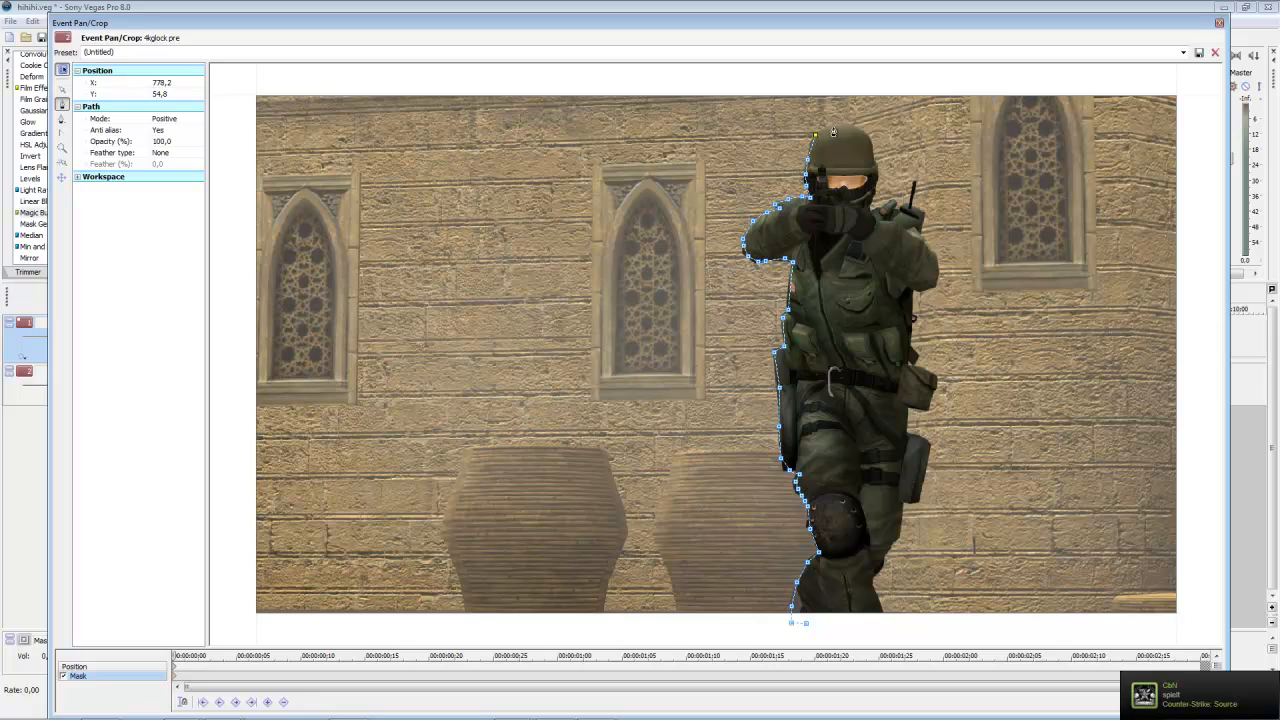
{"action": "left_click_drag", "start_coordinate": [832, 132], "coordinate": [870, 132]}
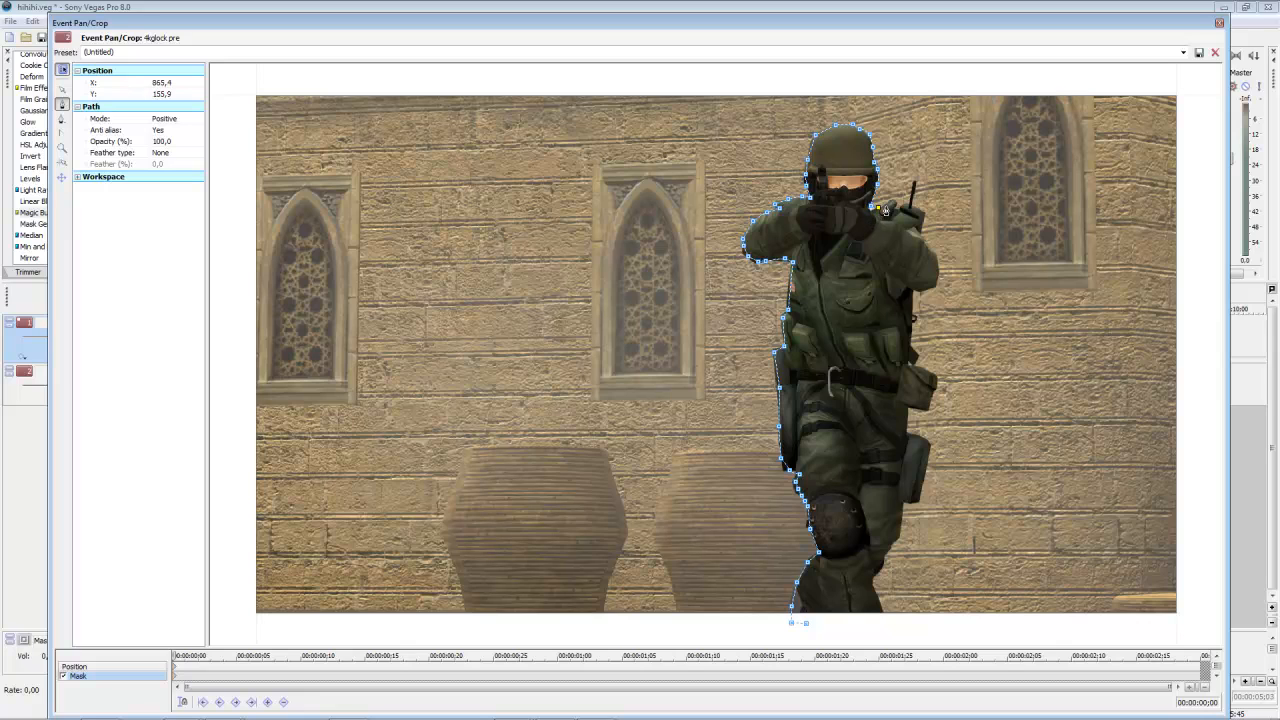
{"action": "left_click_drag", "start_coordinate": [878, 208], "coordinate": [904, 204]}
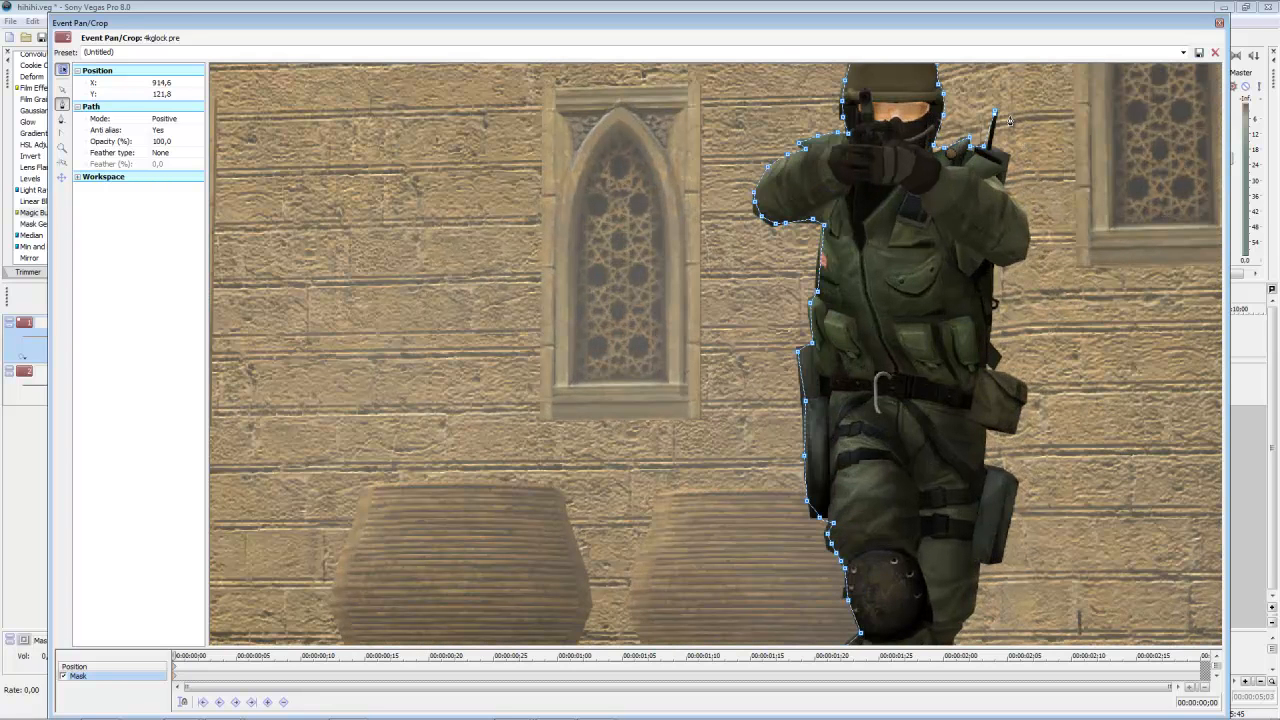
Step: Add mask points over the helmet and down the soldier's right side to his leg, enclosing the figure
{"action": "left_click_drag", "start_coordinate": [1000, 110], "coordinate": [1000, 124]}
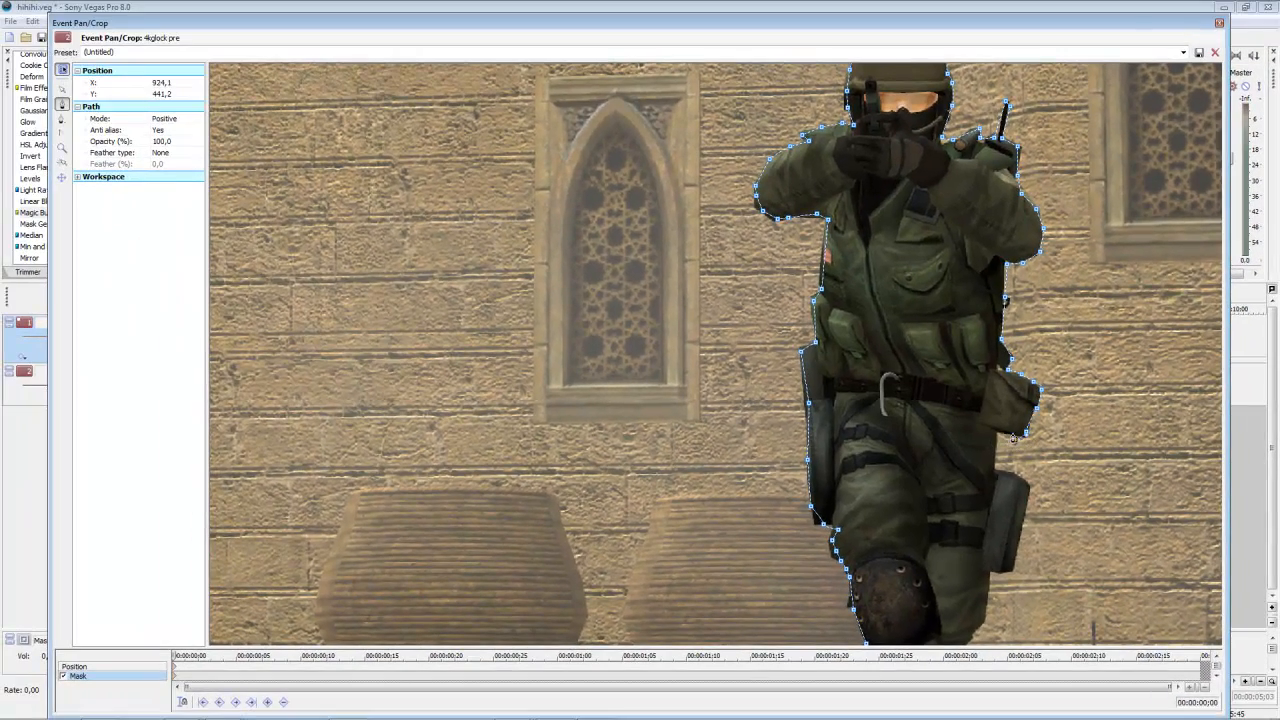
{"action": "left_click_drag", "start_coordinate": [1012, 436], "coordinate": [998, 440]}
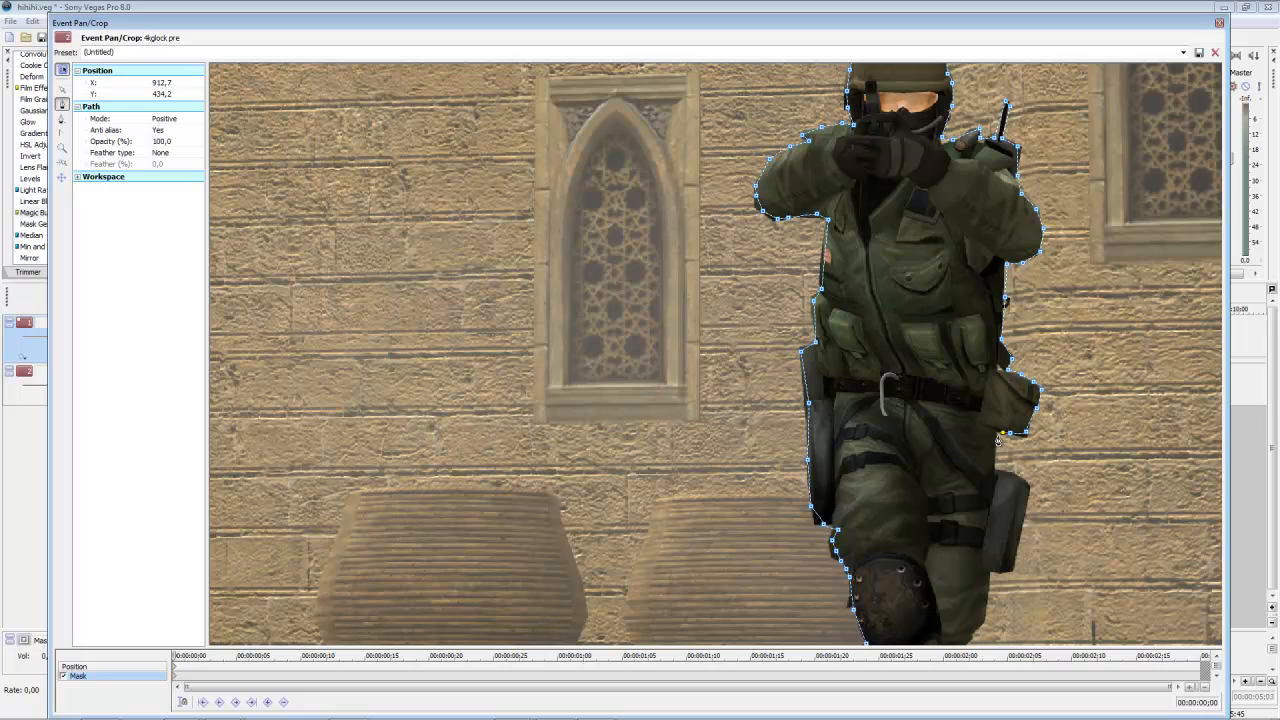
{"action": "left_click_drag", "start_coordinate": [1004, 430], "coordinate": [1010, 480]}
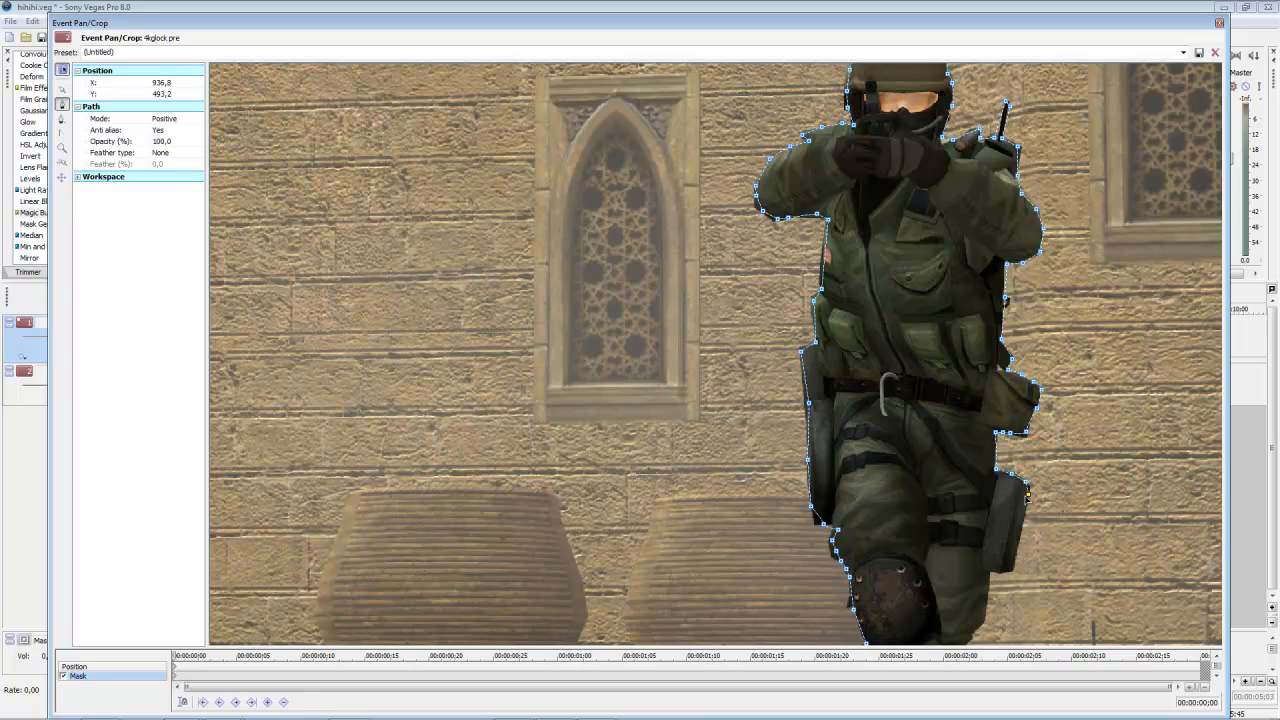
{"action": "left_click_drag", "start_coordinate": [1028, 496], "coordinate": [1008, 576]}
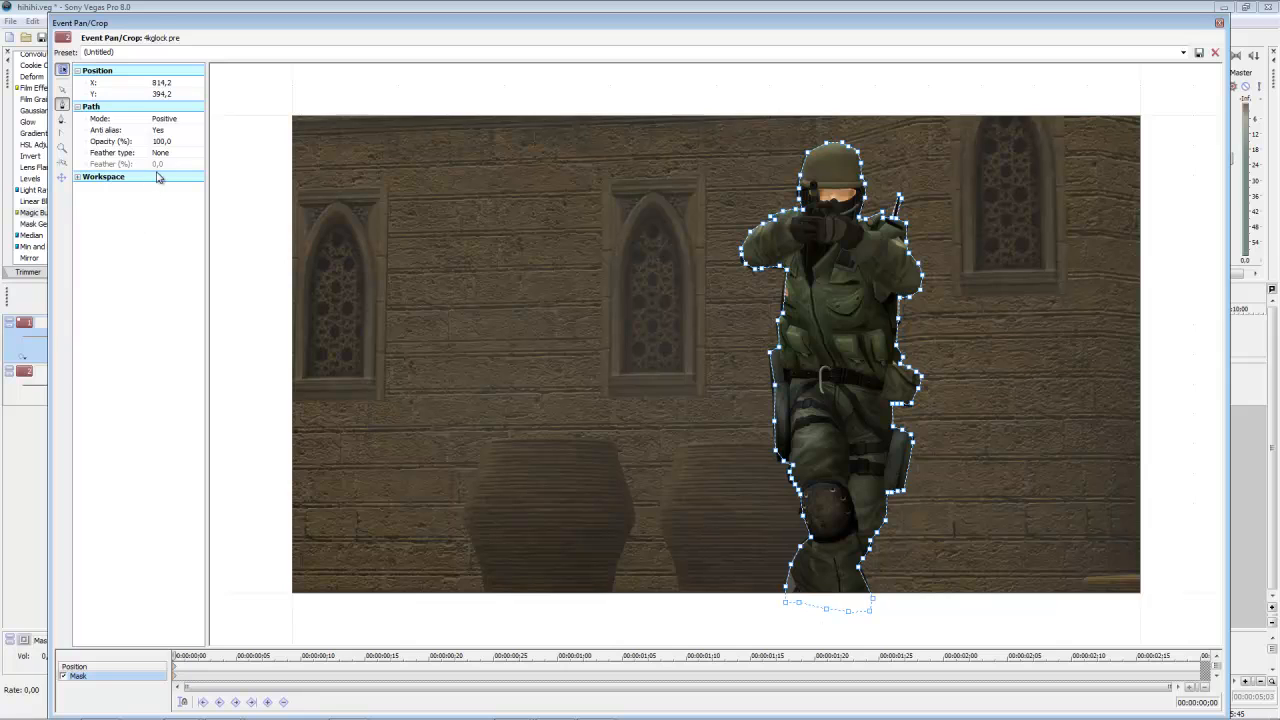
Step: Set the mask path mode to Negative with anti-alias, then close Event Pan/Crop
{"action": "left_click", "coordinate": [196, 118]}
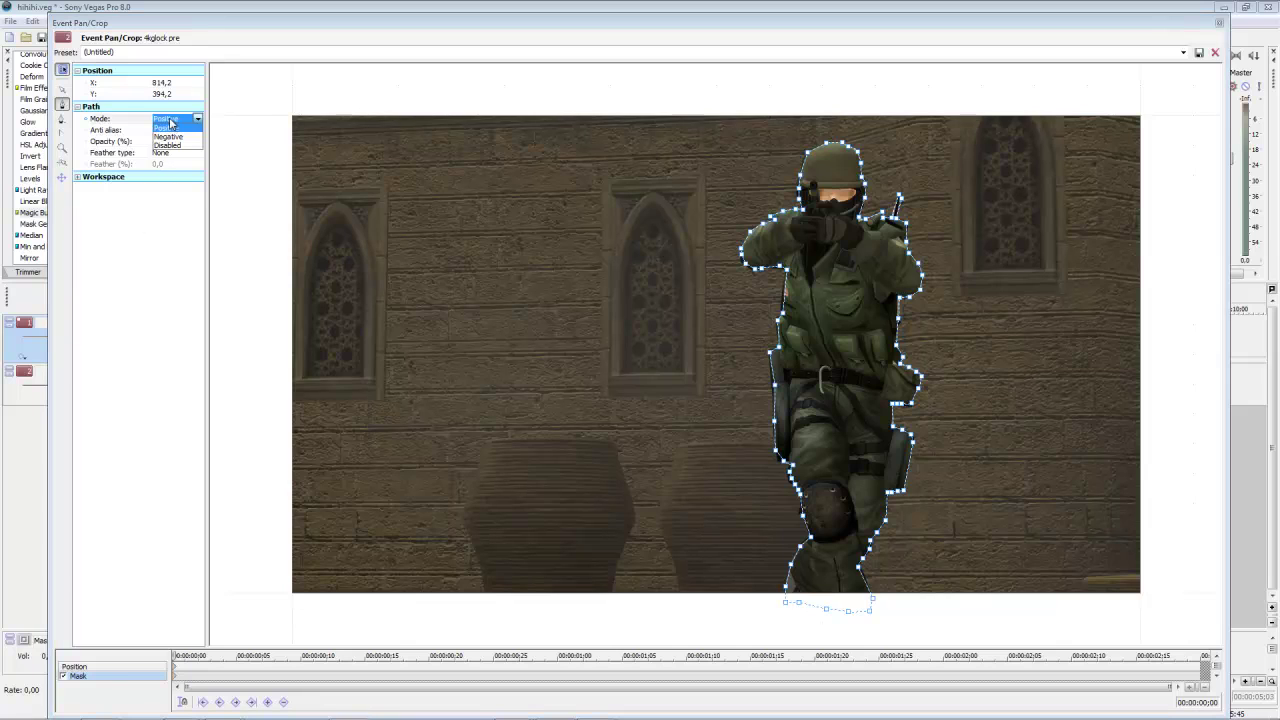
{"action": "left_click", "coordinate": [176, 134]}
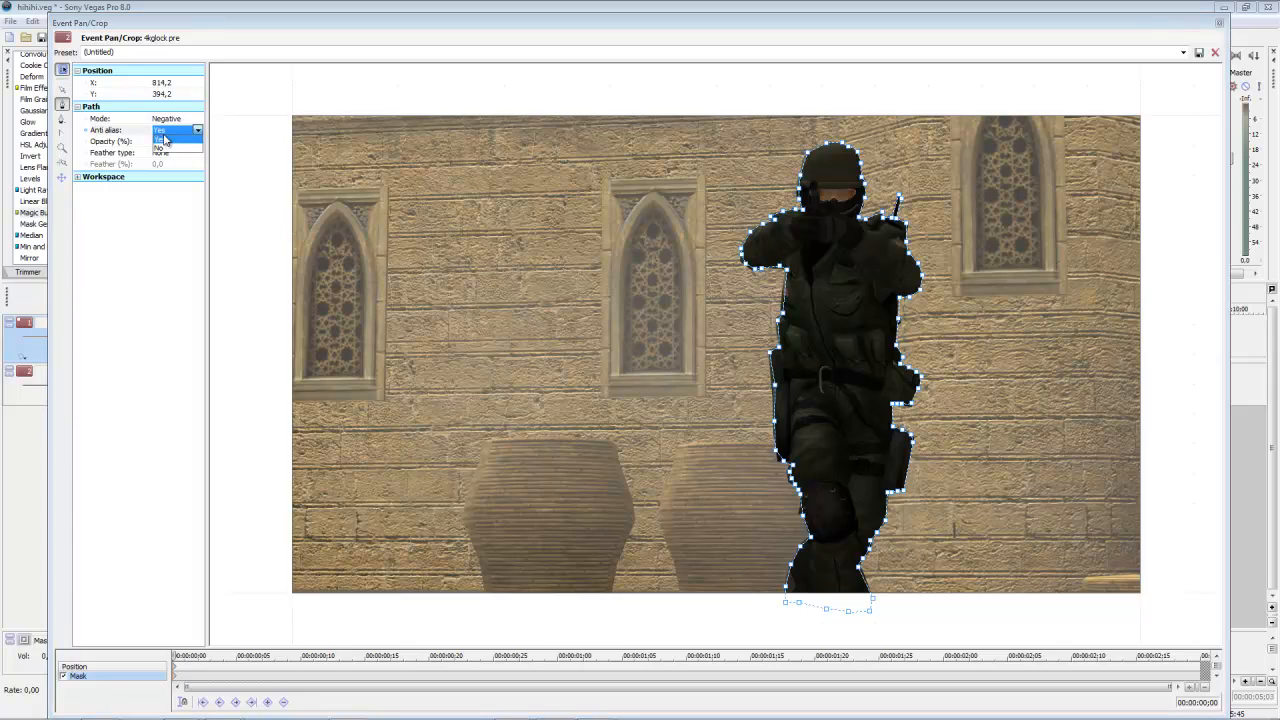
{"action": "left_click", "coordinate": [170, 132]}
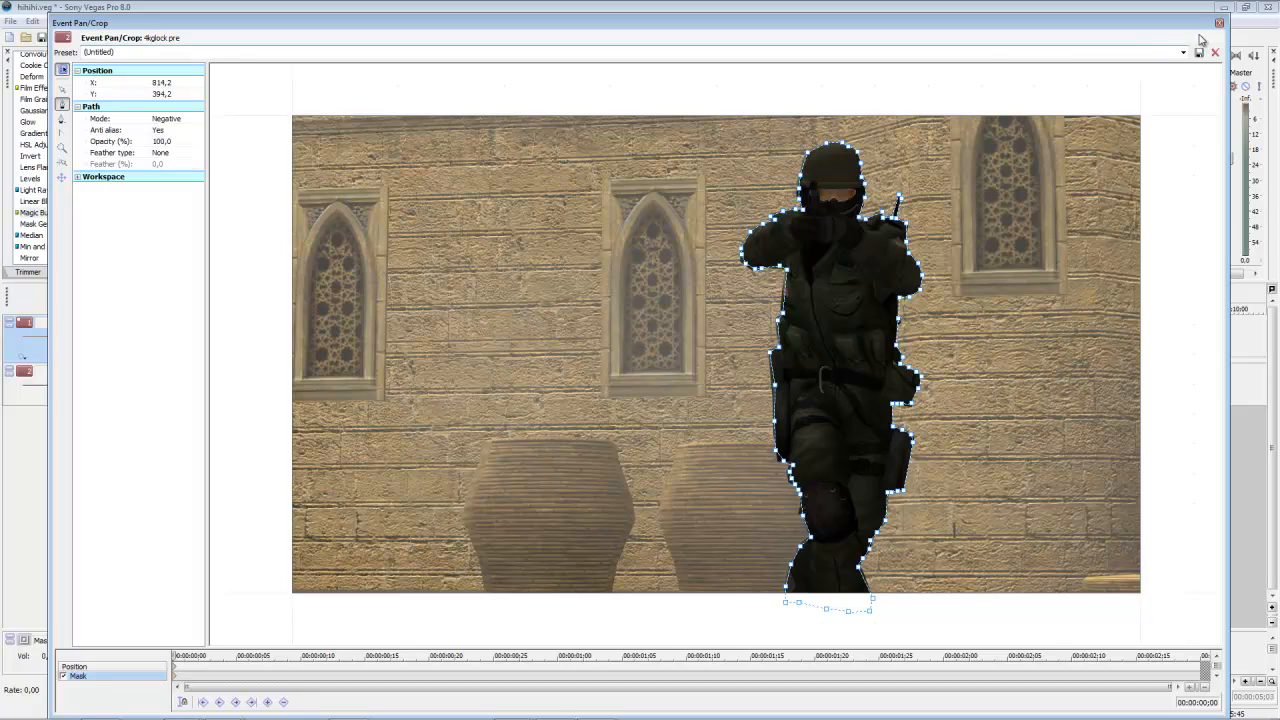
{"action": "left_click", "coordinate": [1212, 52]}
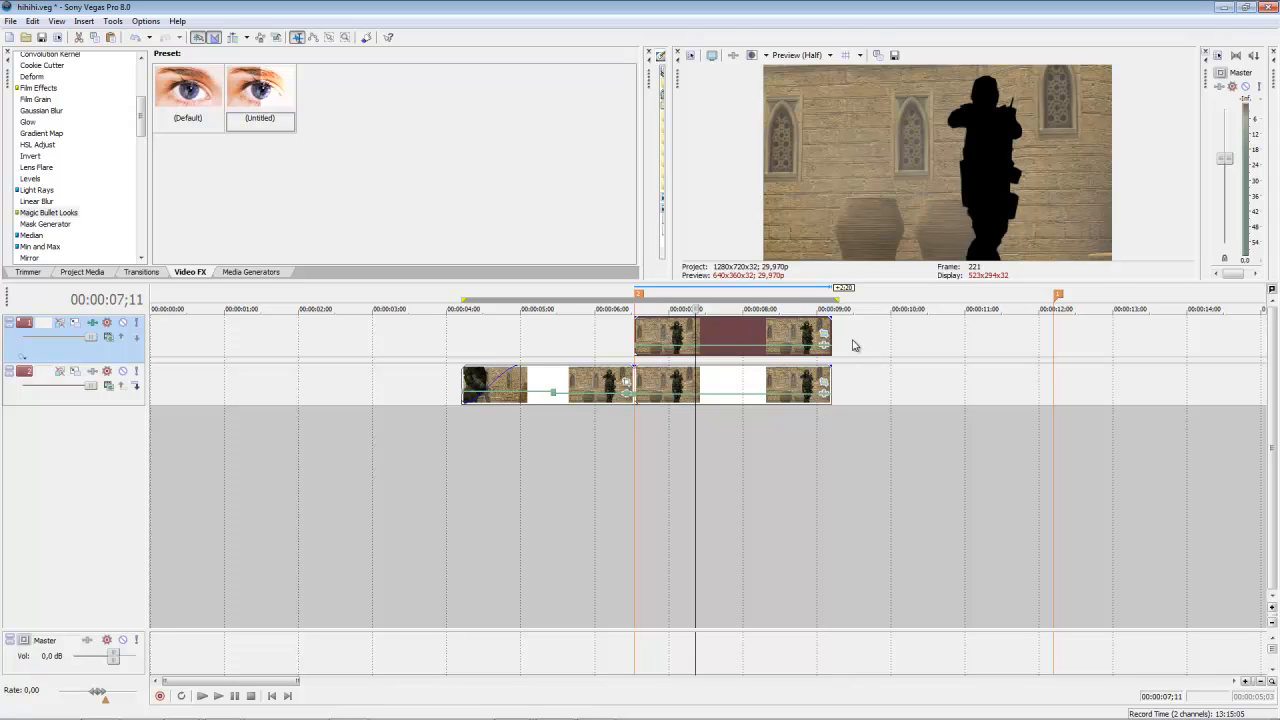
{"action": "mouse_move", "coordinate": [822, 336]}
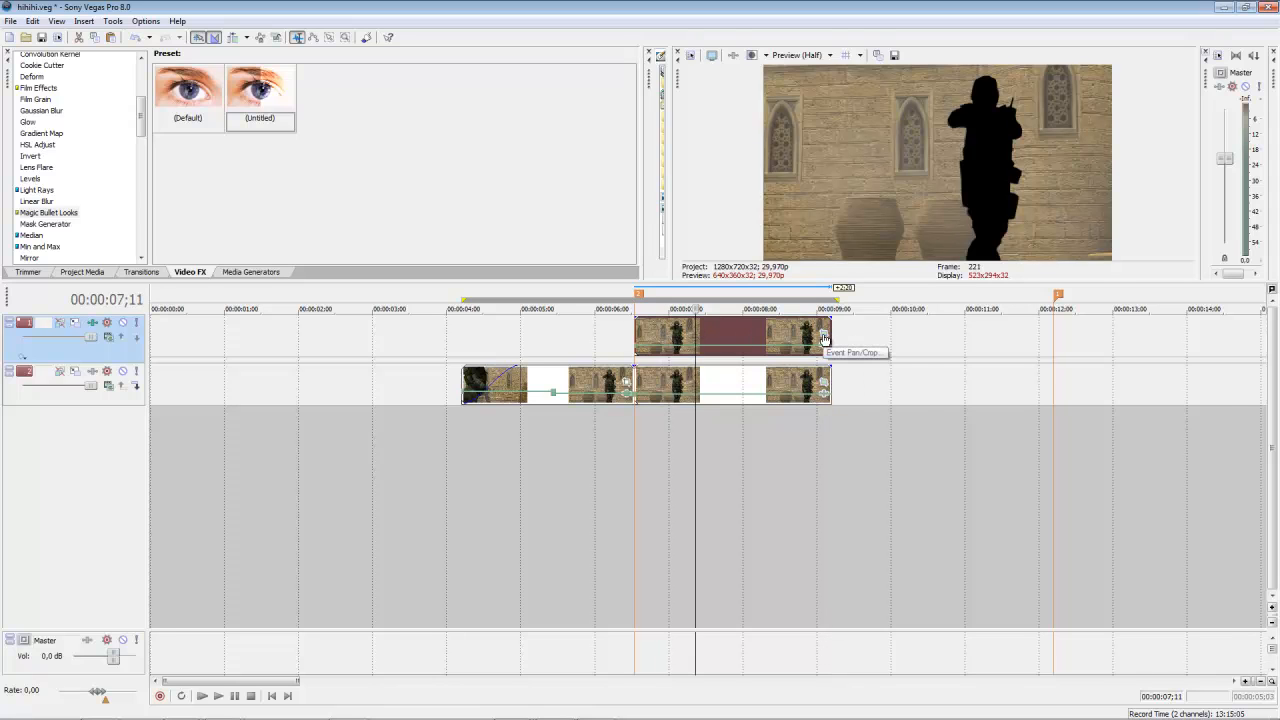
Step: Adjust the top clip's mask Path setting so the soldier shows in colour over the wall, then browse effect presets
{"action": "left_click", "coordinate": [818, 334]}
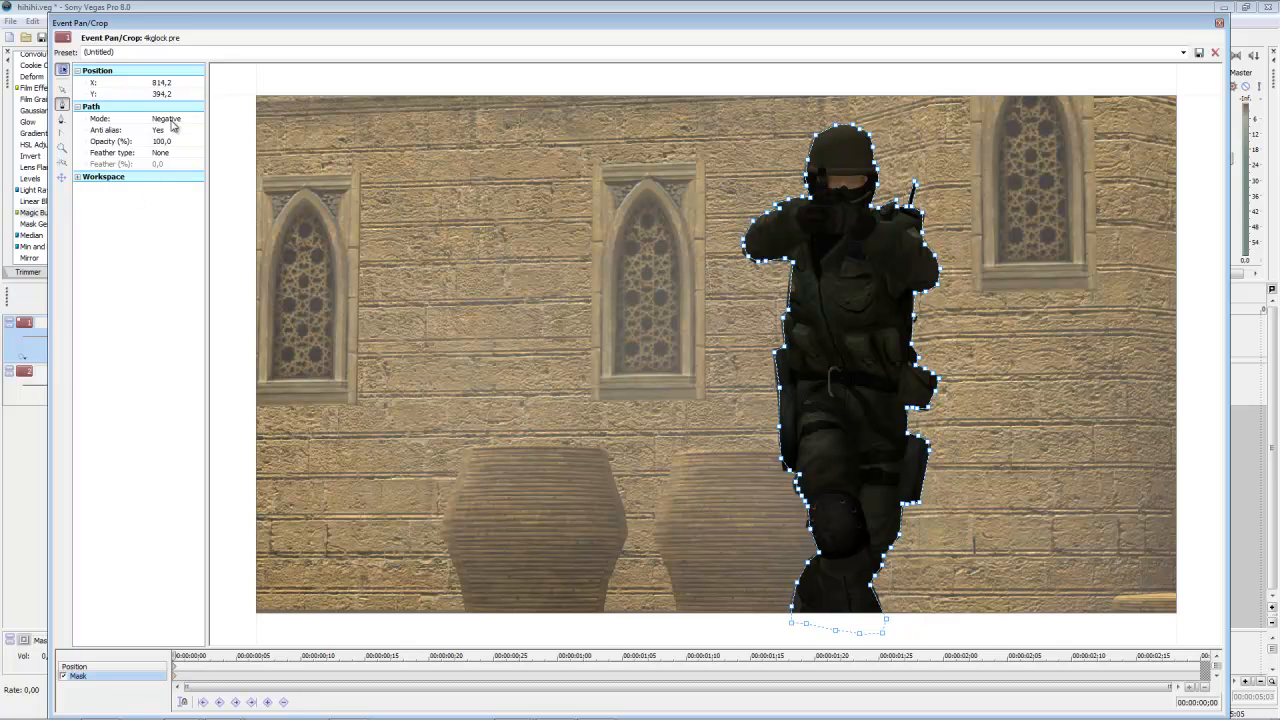
{"action": "left_click", "coordinate": [168, 118]}
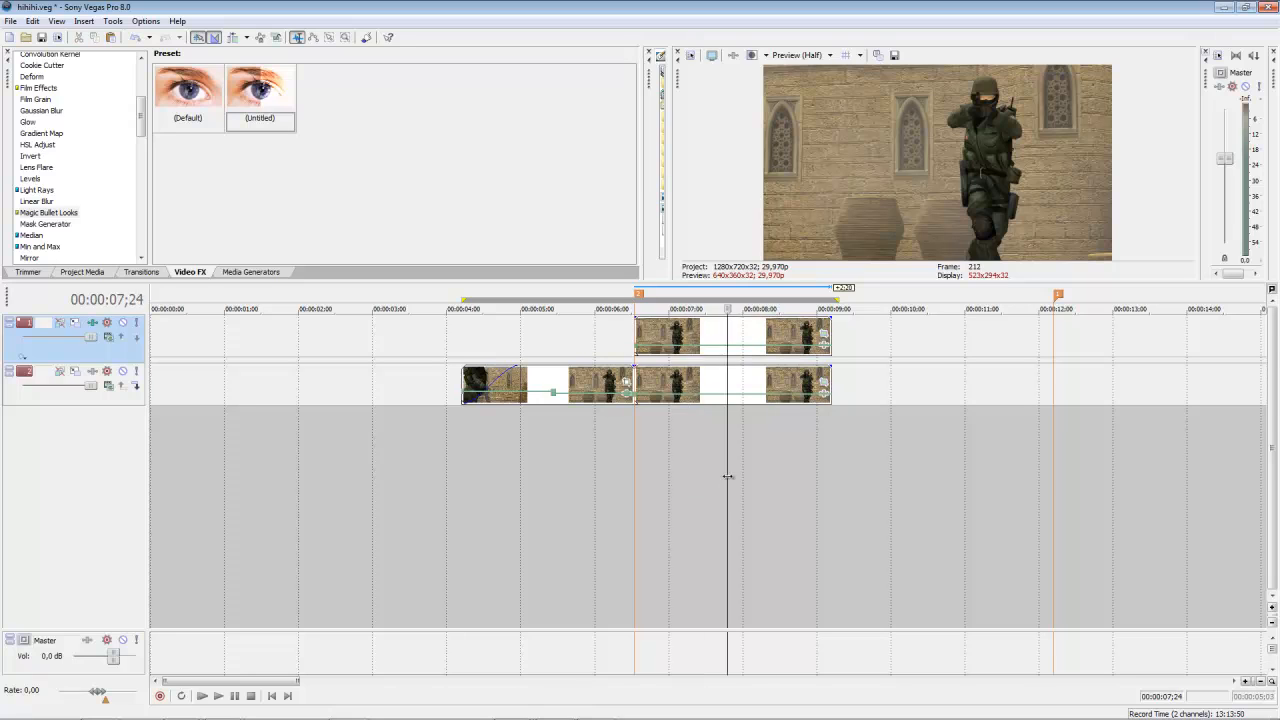
{"action": "scroll", "scroll_direction": "down", "scroll_amount": 3}
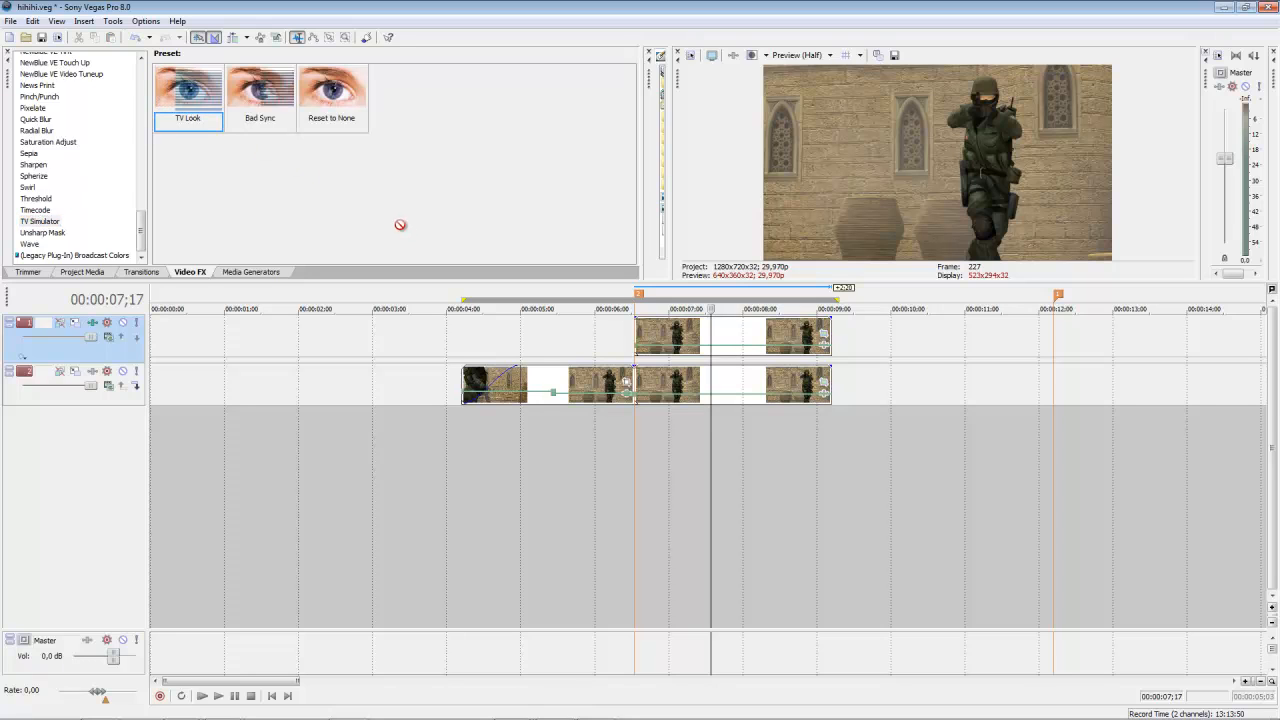
{"action": "mouse_move", "coordinate": [710, 388]}
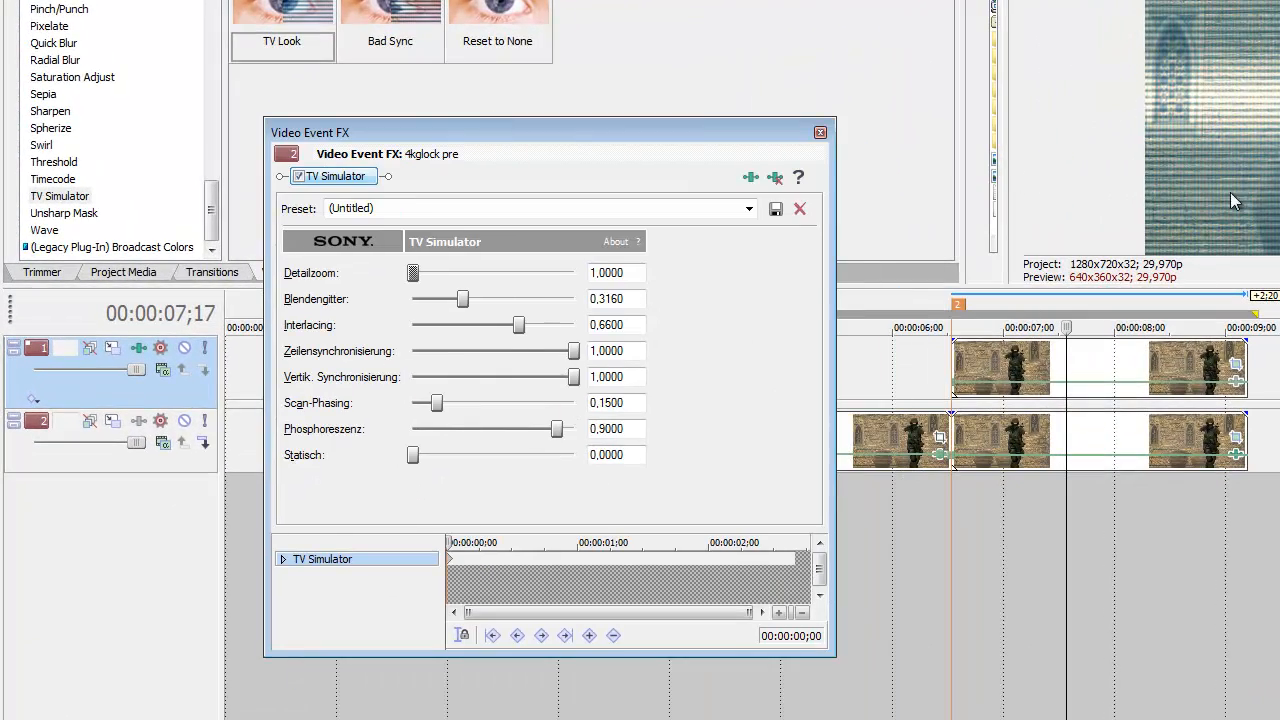
Step: Lower Blendengitter to about 0.19 and turn Interlacing fully off
{"action": "left_click_drag", "start_coordinate": [464, 300], "coordinate": [444, 300]}
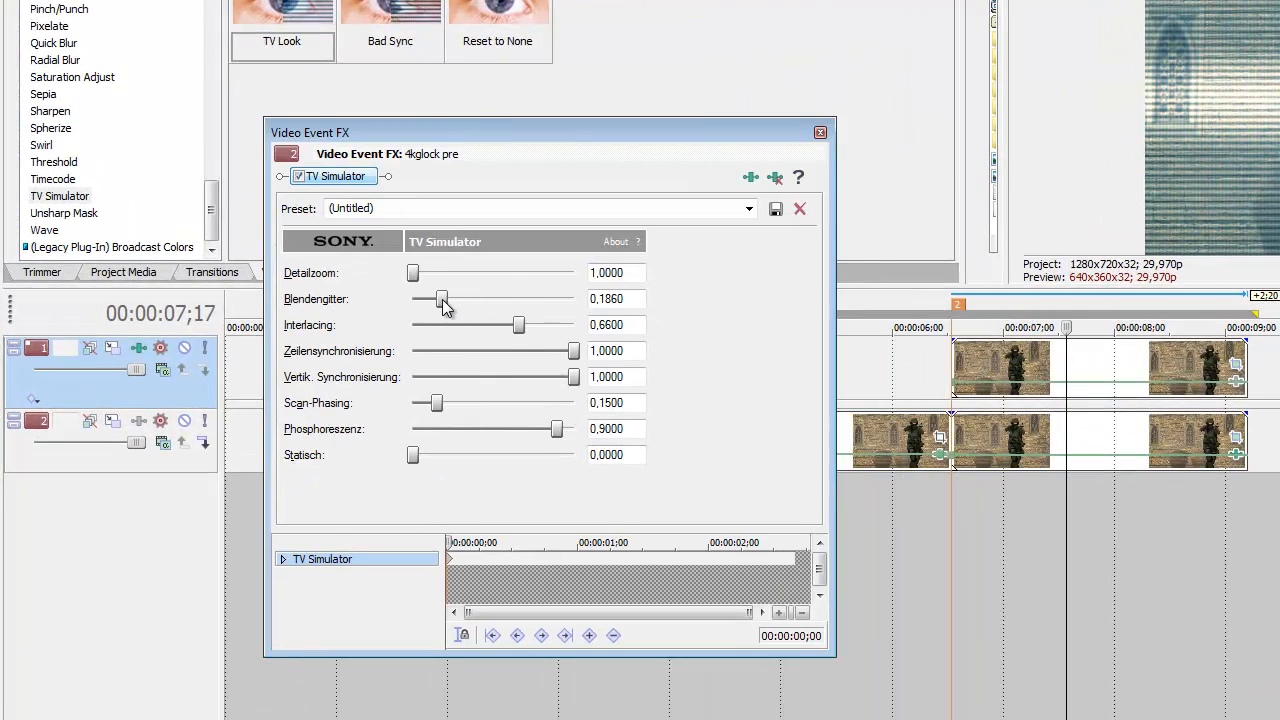
{"action": "left_click_drag", "start_coordinate": [444, 300], "coordinate": [412, 300]}
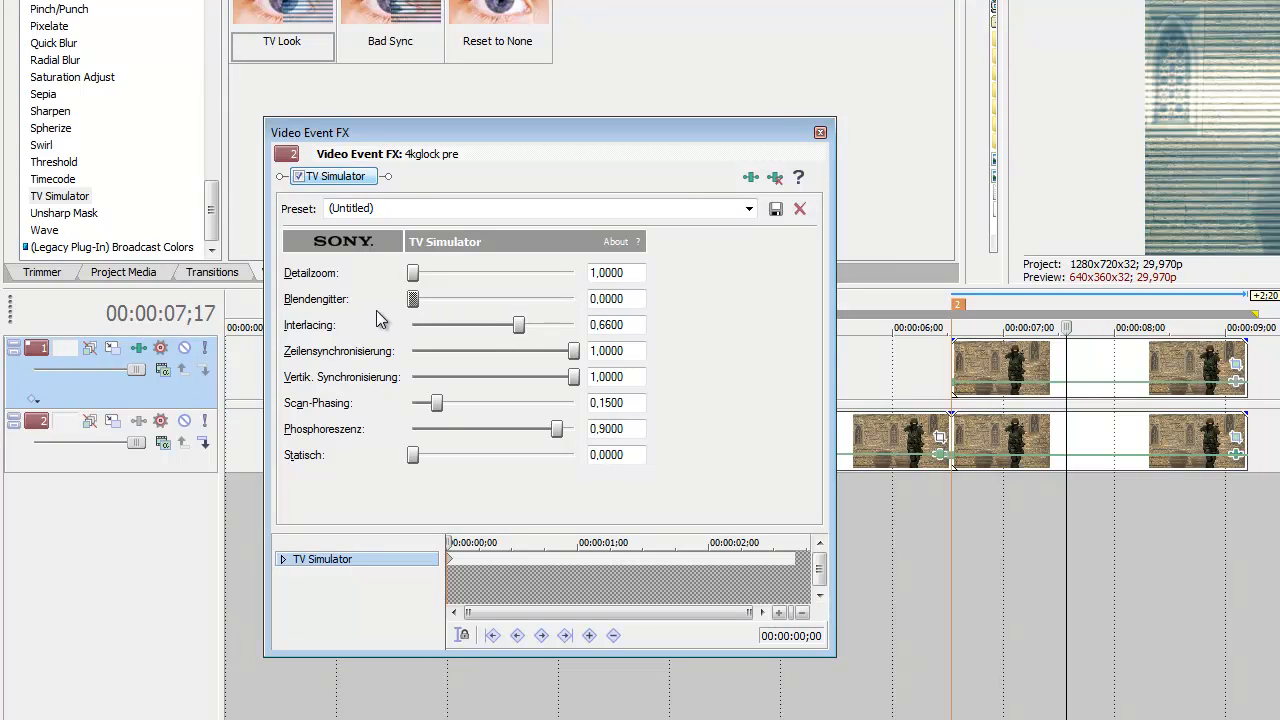
{"action": "mouse_move", "coordinate": [518, 324]}
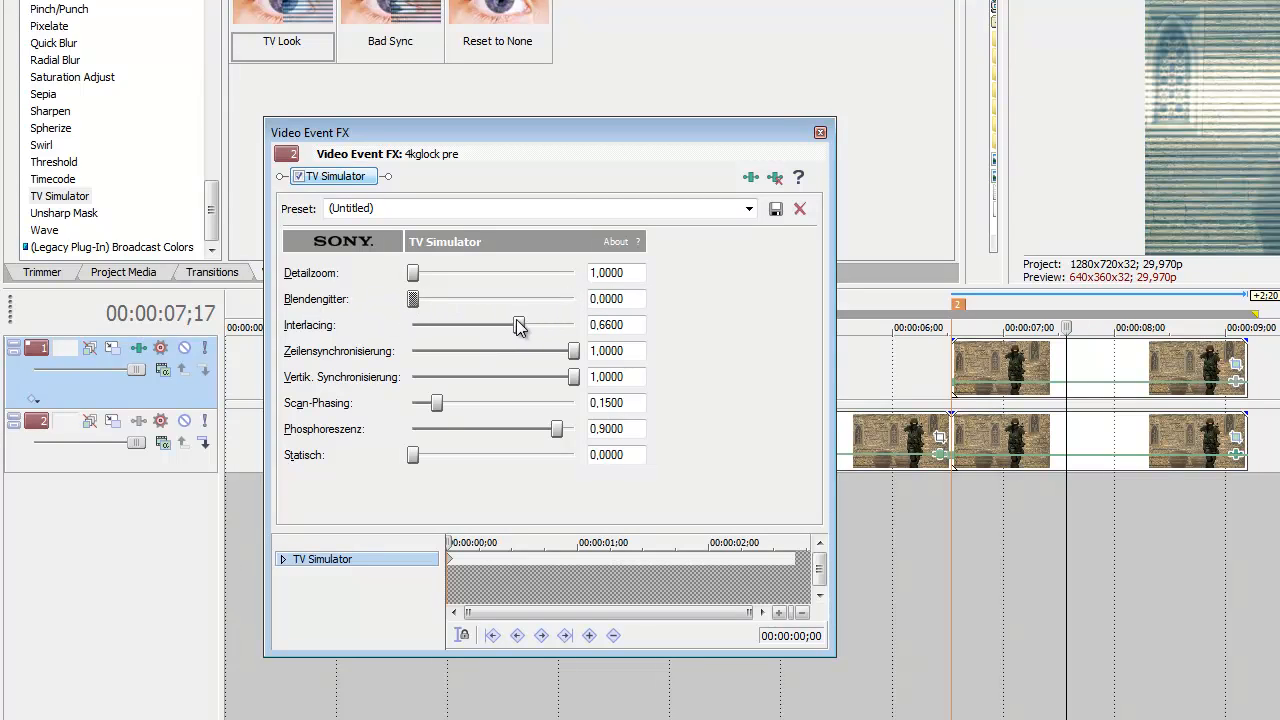
{"action": "left_click_drag", "start_coordinate": [518, 324], "coordinate": [420, 324]}
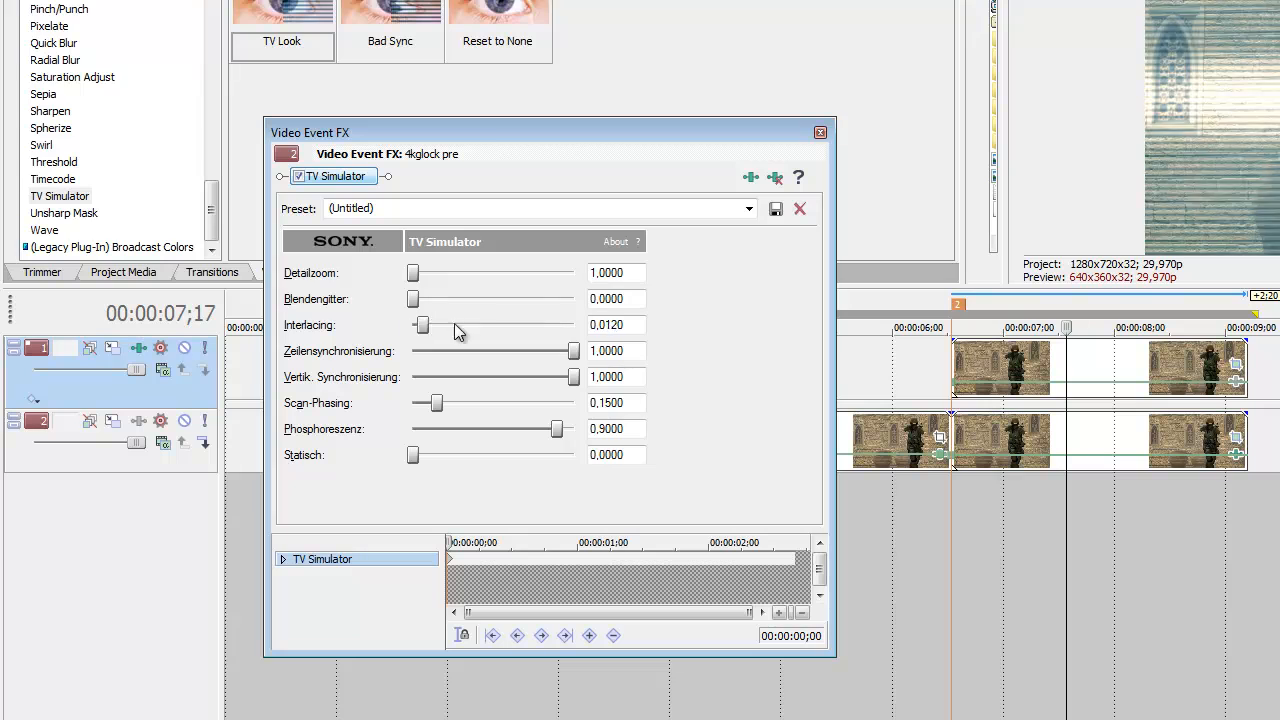
{"action": "left_click_drag", "start_coordinate": [420, 324], "coordinate": [412, 324]}
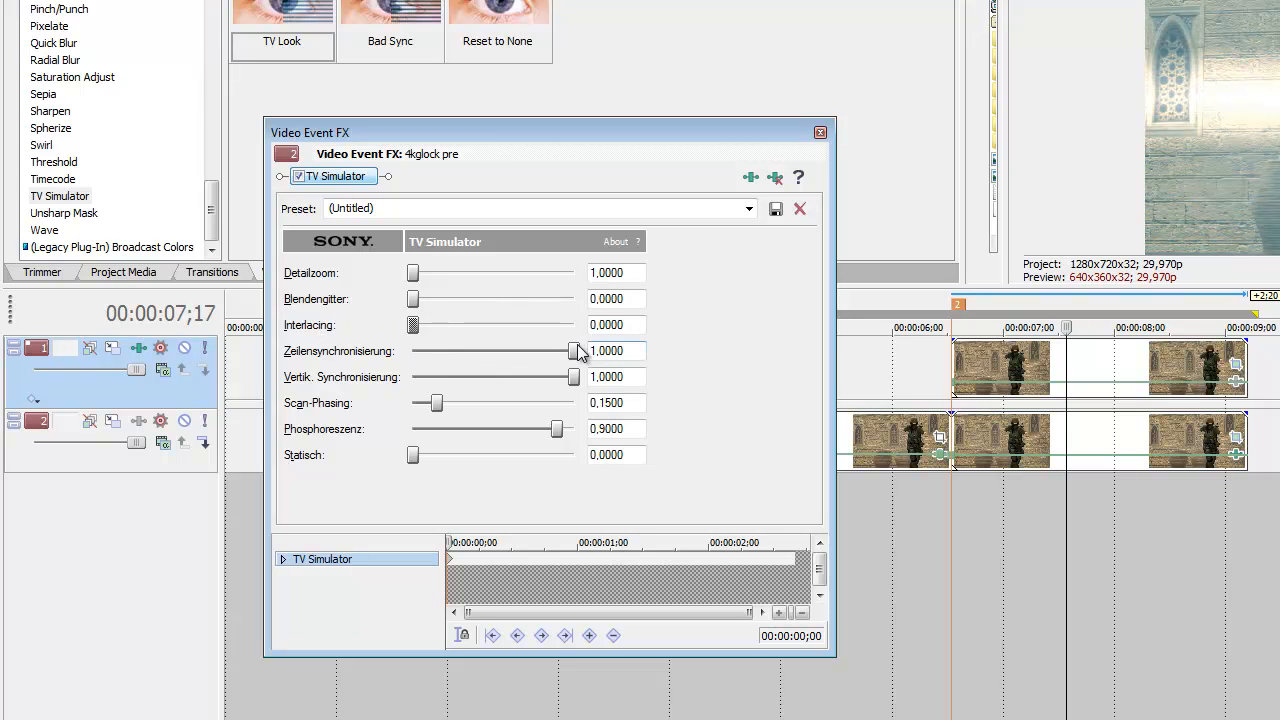
{"action": "mouse_move", "coordinate": [544, 360]}
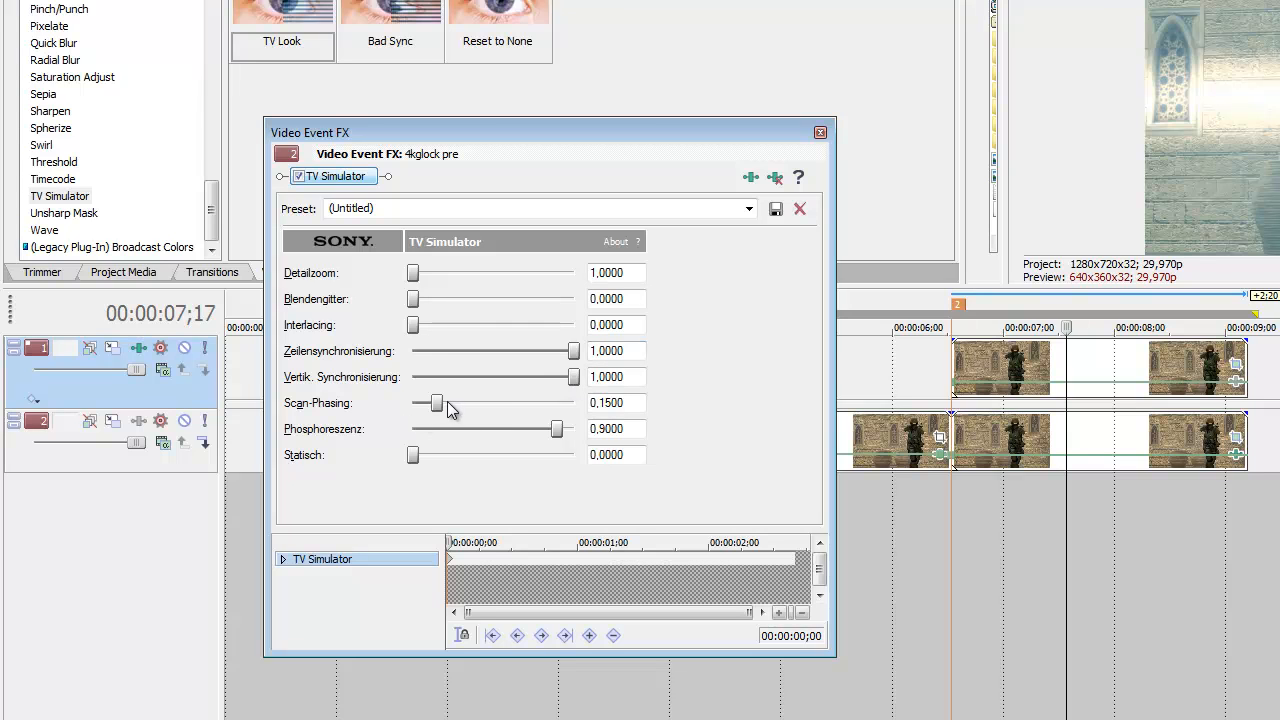
Step: Settle the Scan-Phasing value at about 0.25
{"action": "left_click_drag", "start_coordinate": [434, 404], "coordinate": [446, 404]}
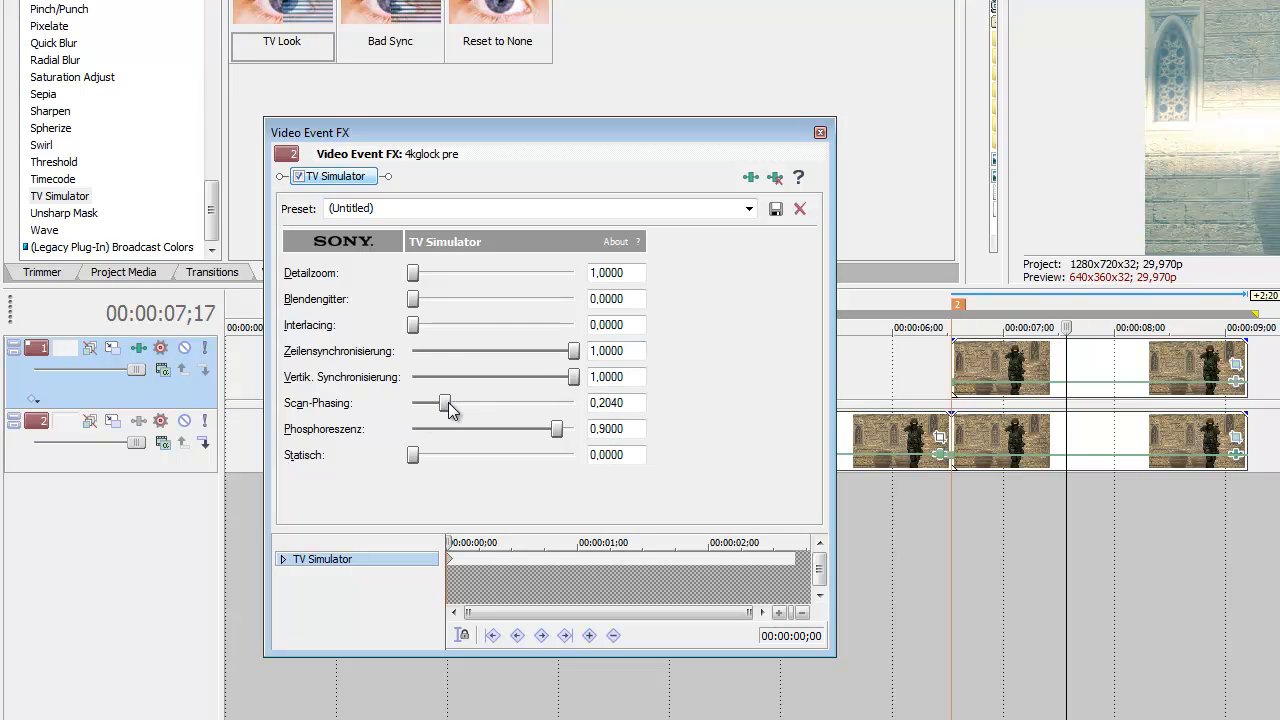
{"action": "left_click_drag", "start_coordinate": [442, 404], "coordinate": [452, 404]}
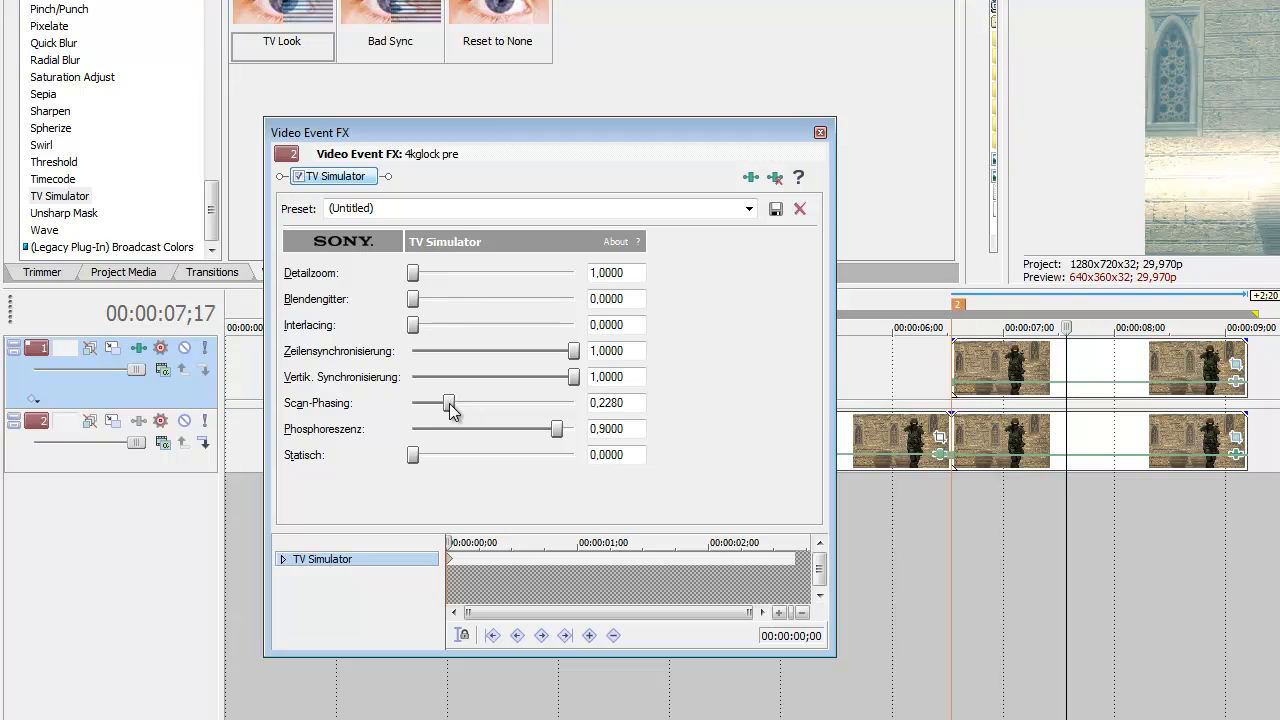
{"action": "left_click_drag", "start_coordinate": [448, 404], "coordinate": [444, 404]}
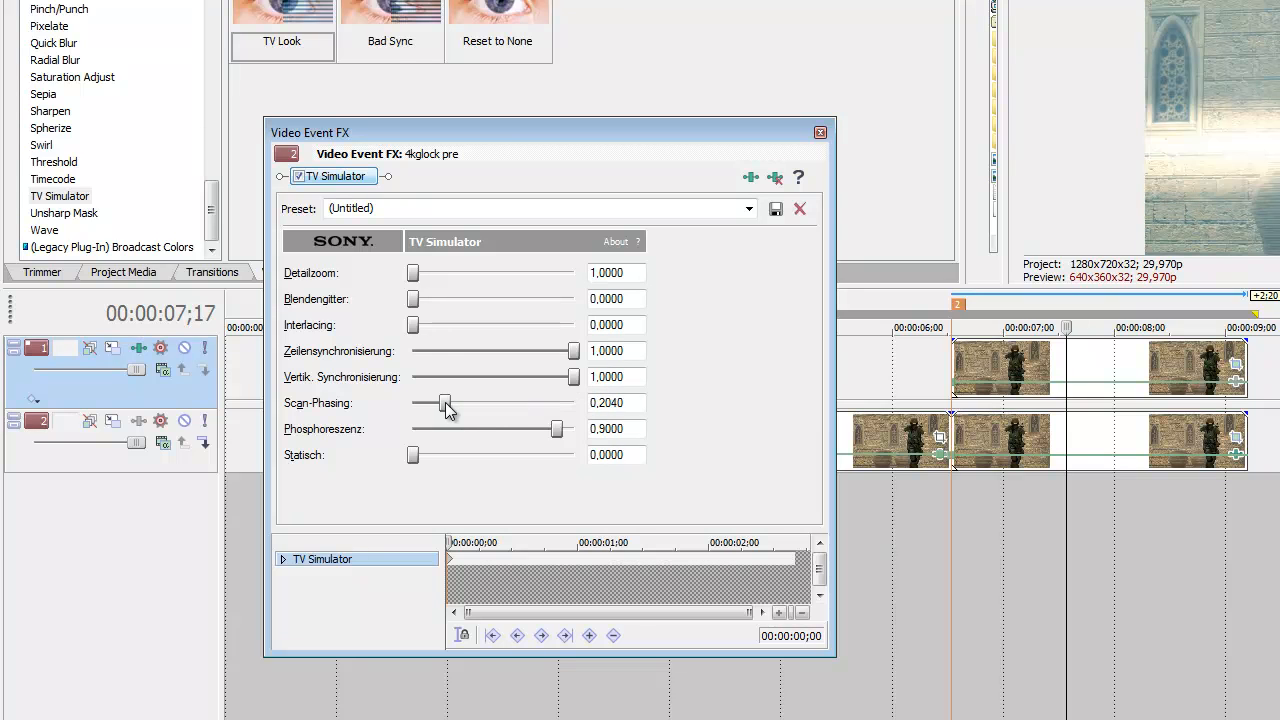
{"action": "left_click_drag", "start_coordinate": [446, 404], "coordinate": [448, 404]}
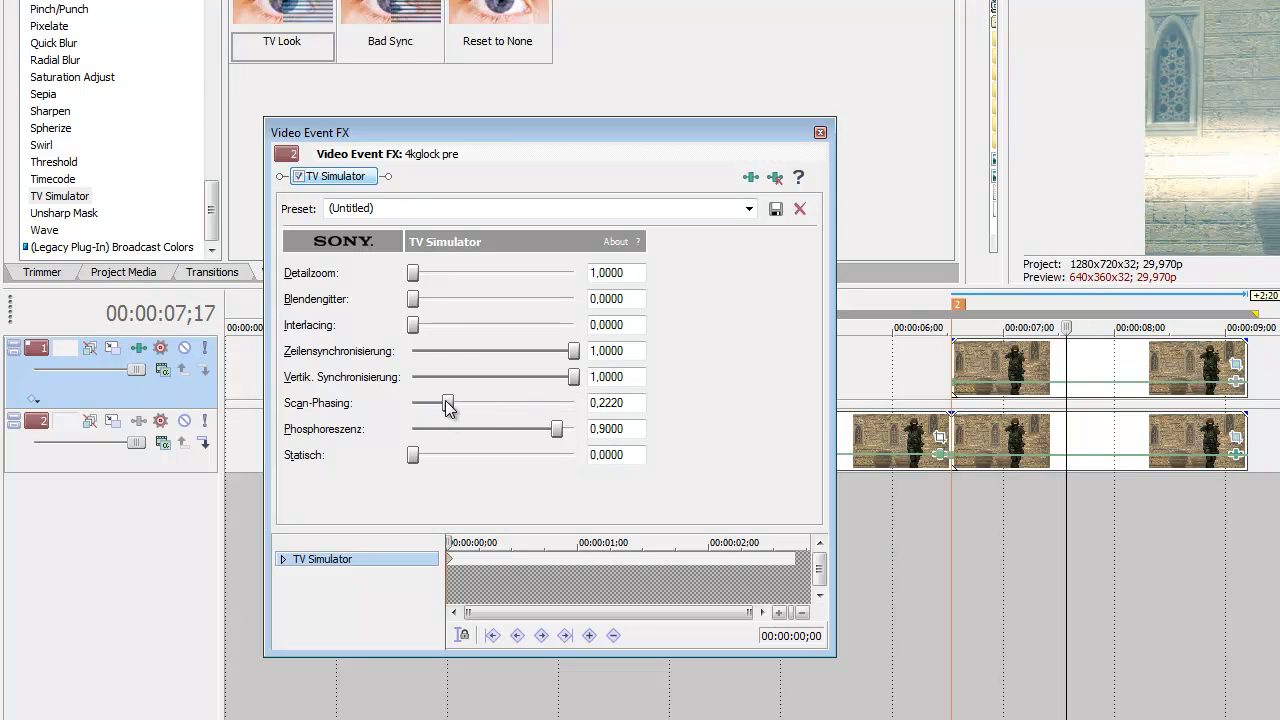
{"action": "left_click_drag", "start_coordinate": [448, 404], "coordinate": [452, 404]}
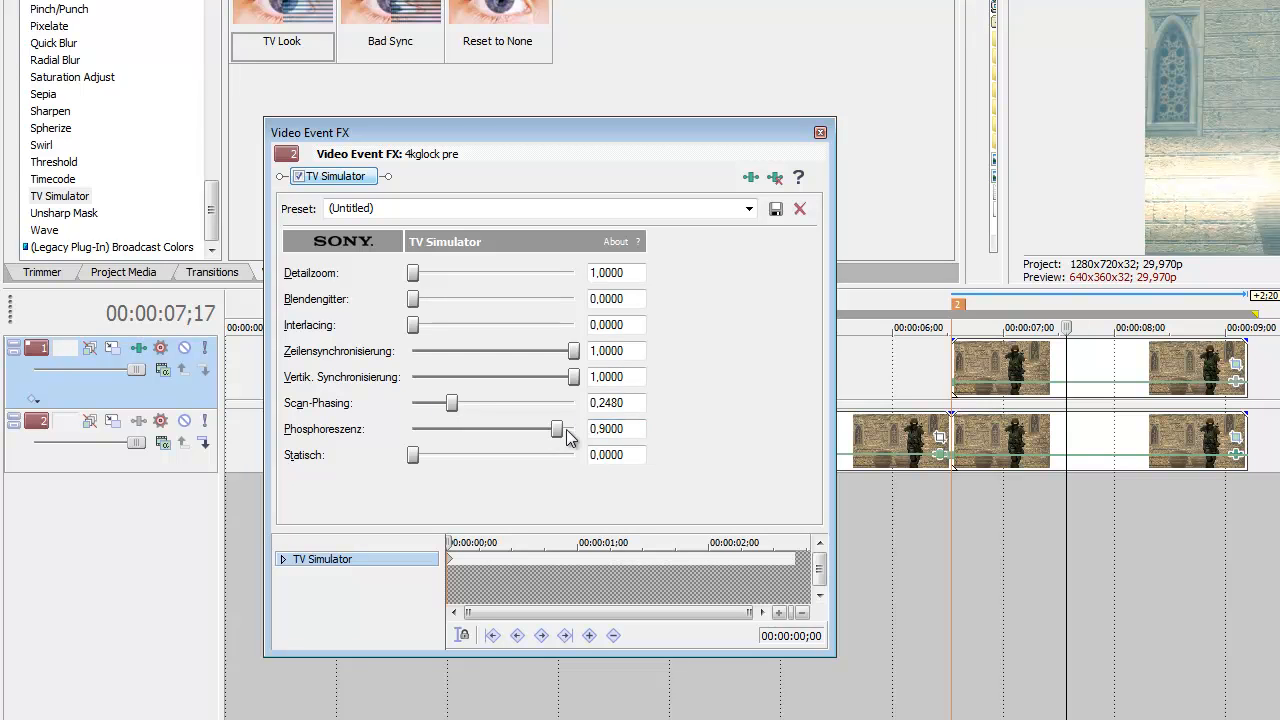
Step: Set Phosphoreszenz to full 1.0 and leave Statisch noise at 0
{"action": "left_click_drag", "start_coordinate": [556, 428], "coordinate": [520, 428]}
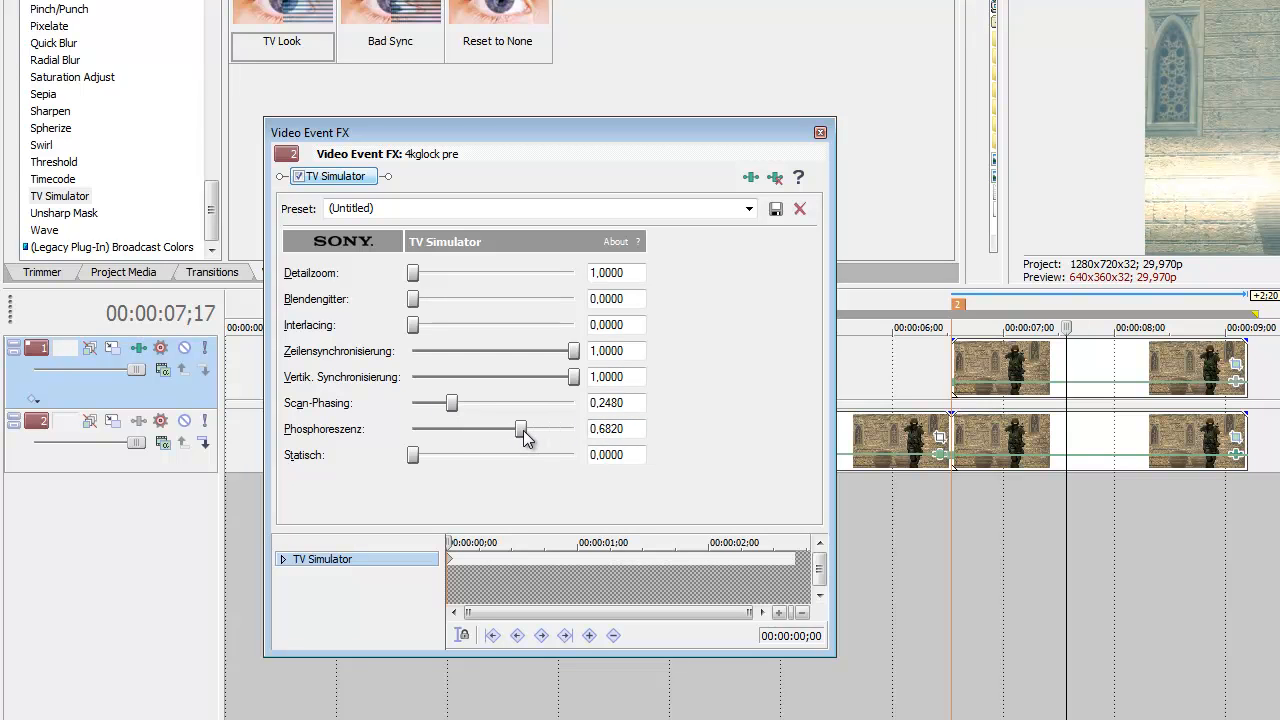
{"action": "left_click_drag", "start_coordinate": [520, 428], "coordinate": [572, 428]}
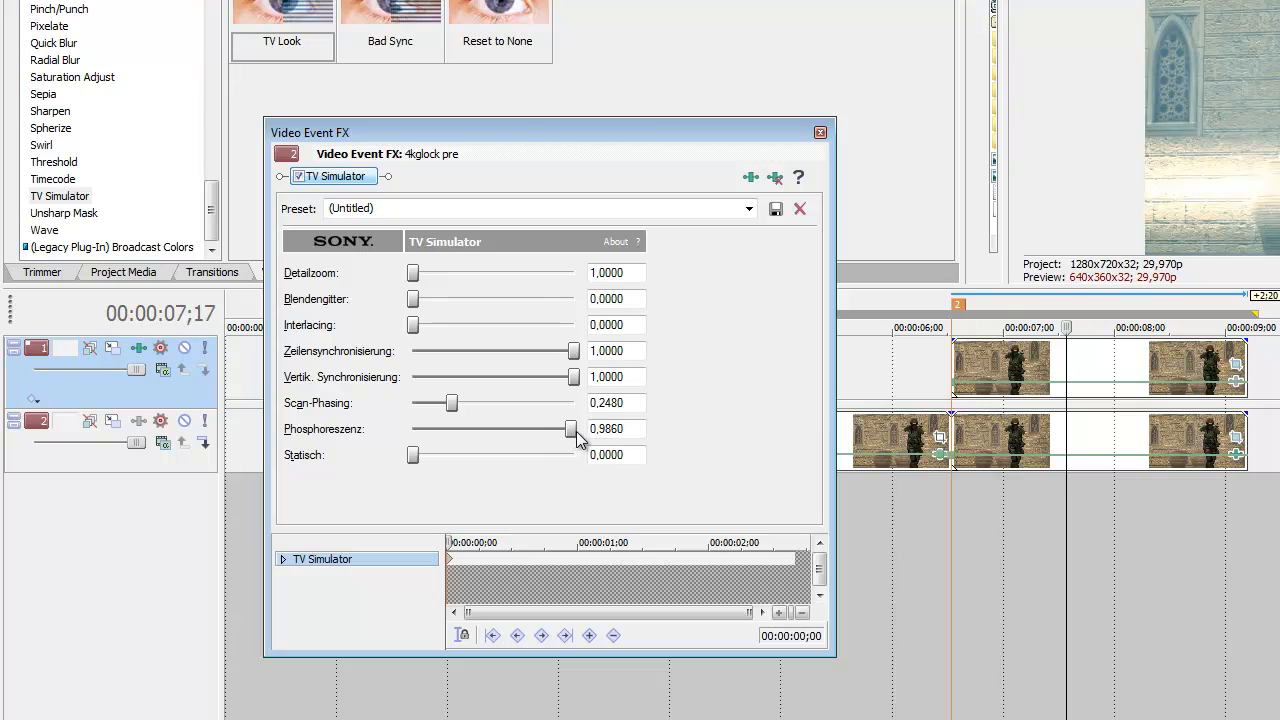
{"action": "left_click_drag", "start_coordinate": [572, 428], "coordinate": [412, 428]}
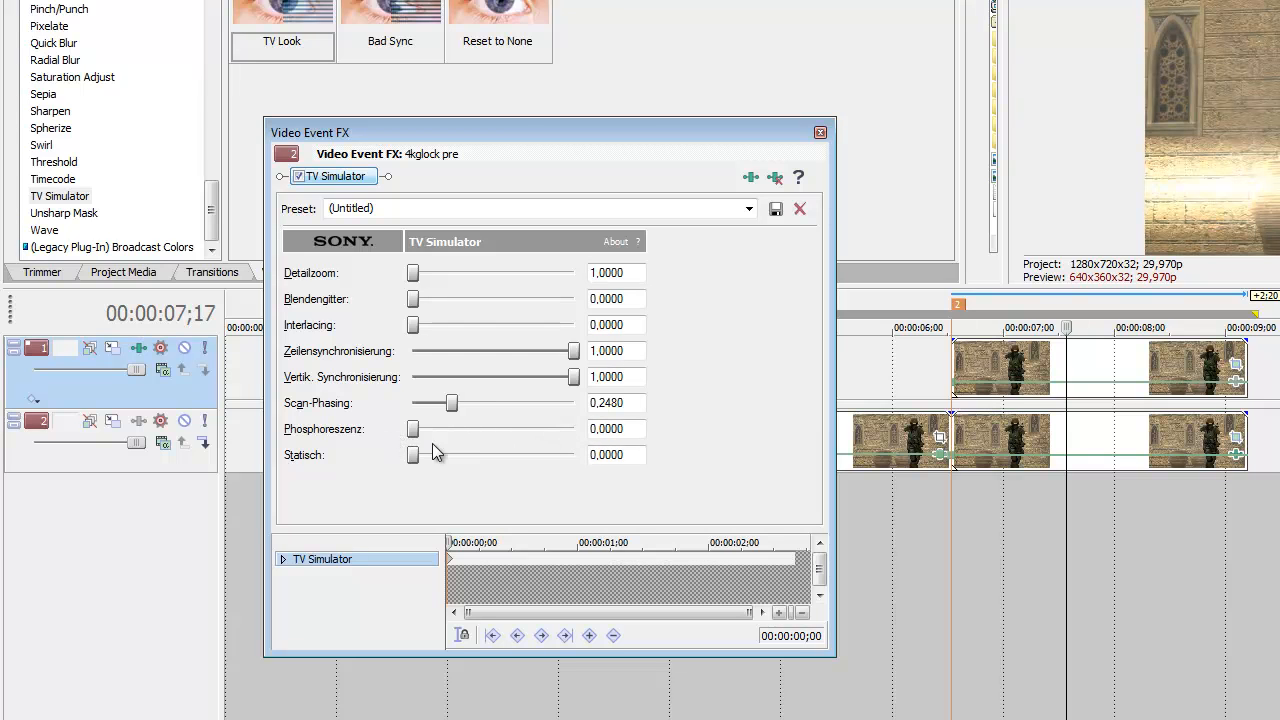
{"action": "left_click_drag", "start_coordinate": [412, 428], "coordinate": [528, 428]}
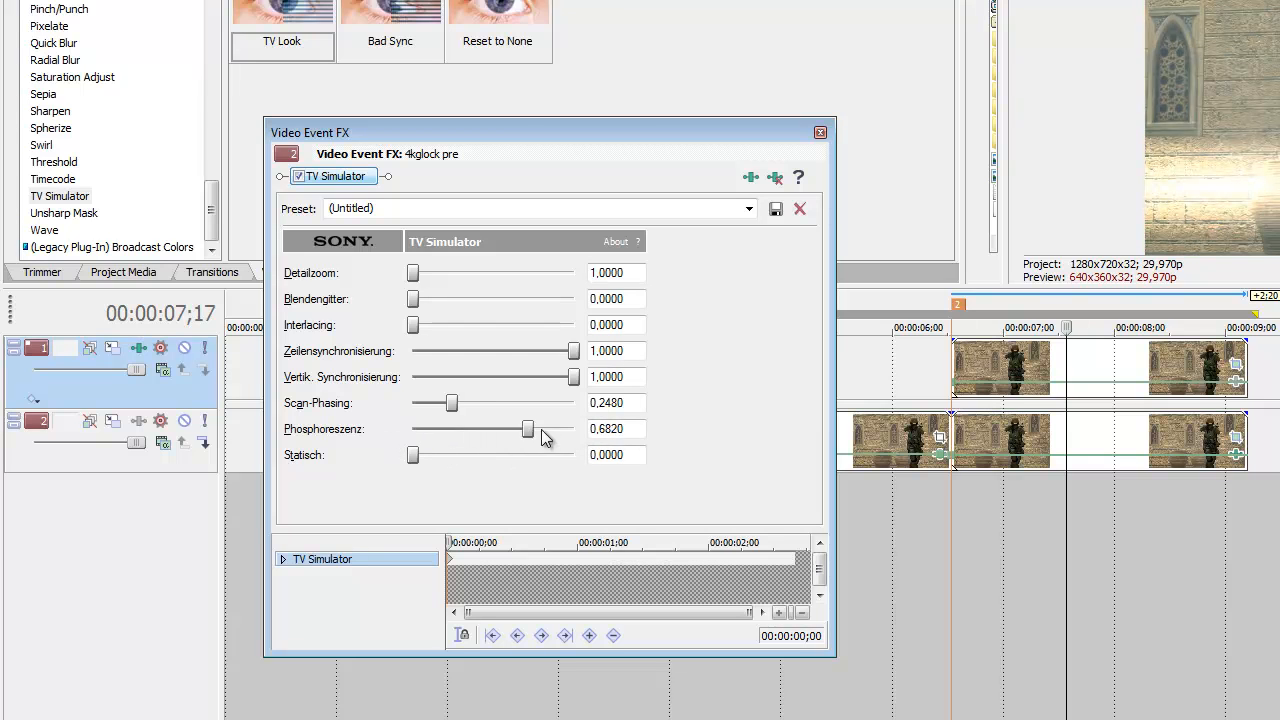
{"action": "left_click_drag", "start_coordinate": [528, 428], "coordinate": [572, 428]}
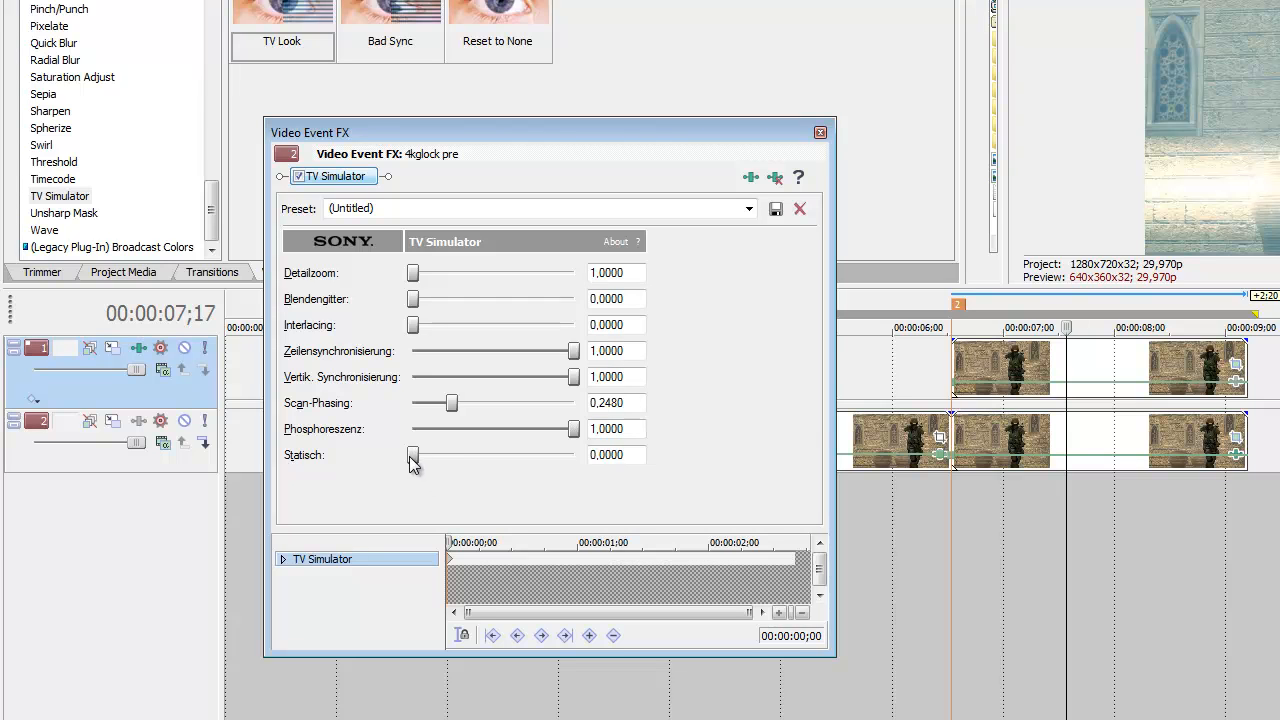
{"action": "left_click_drag", "start_coordinate": [412, 454], "coordinate": [508, 454]}
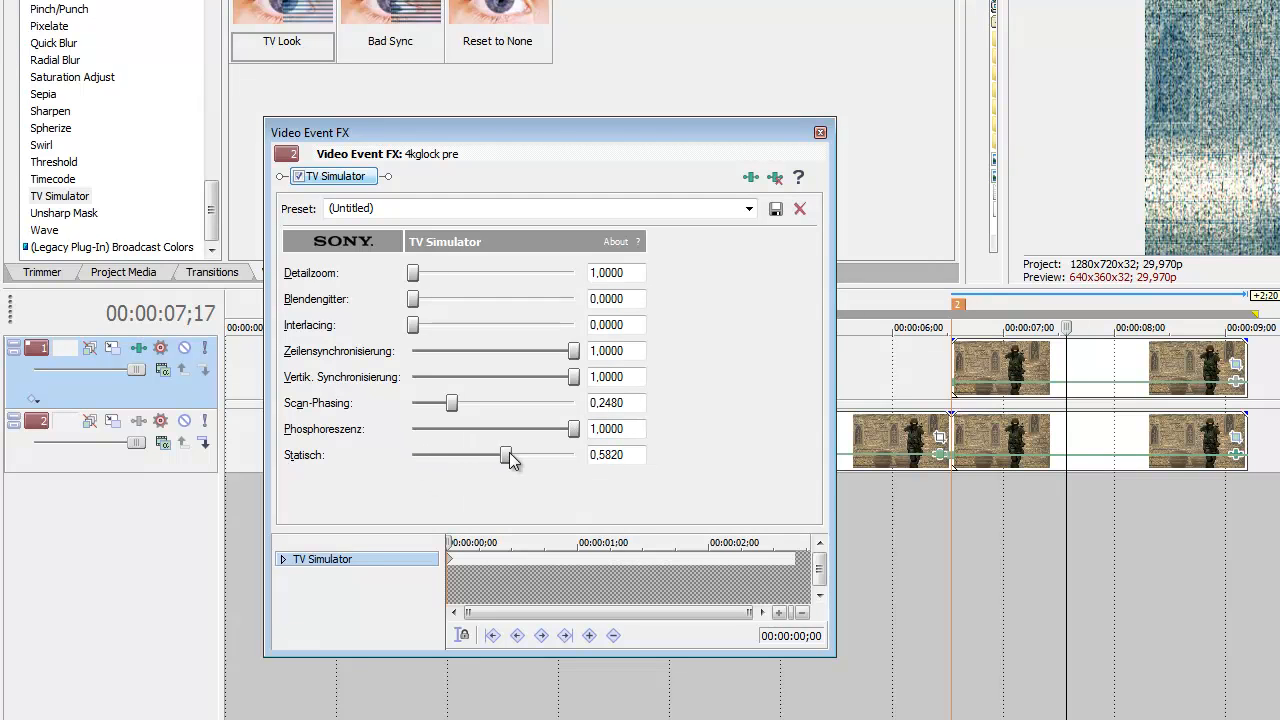
{"action": "left_click_drag", "start_coordinate": [508, 456], "coordinate": [412, 456]}
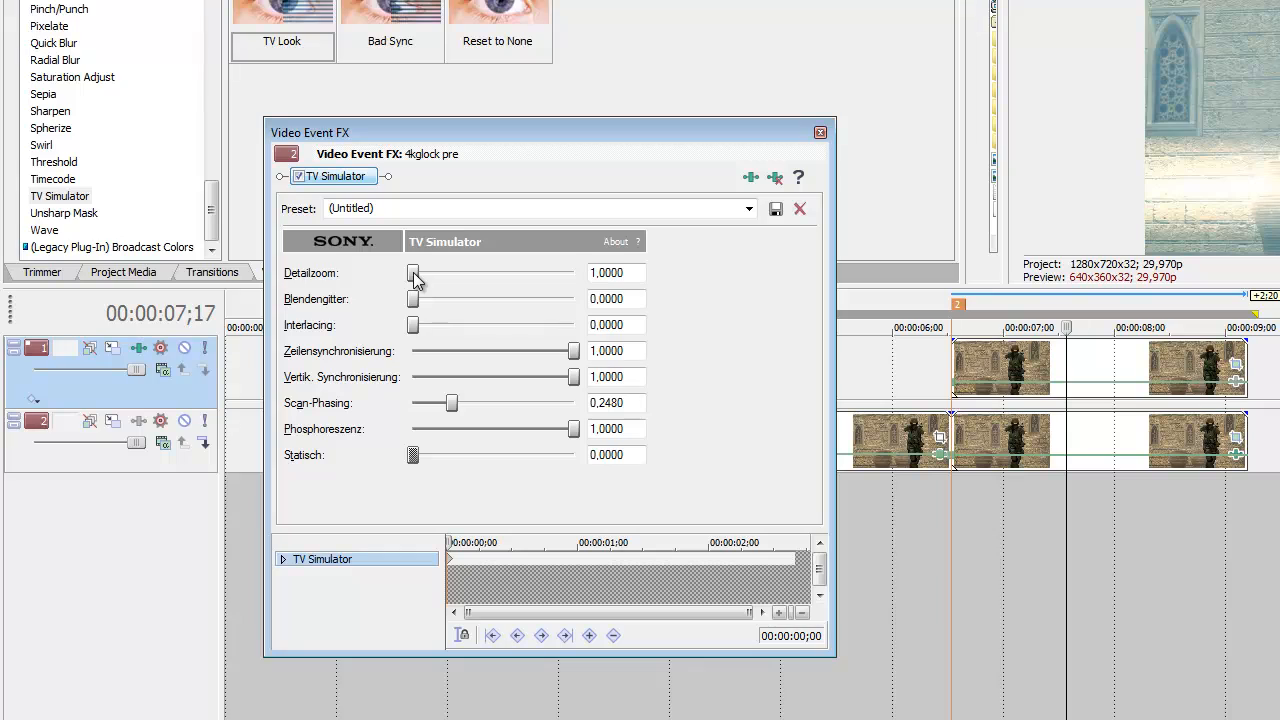
{"action": "left_click_drag", "start_coordinate": [412, 272], "coordinate": [400, 272]}
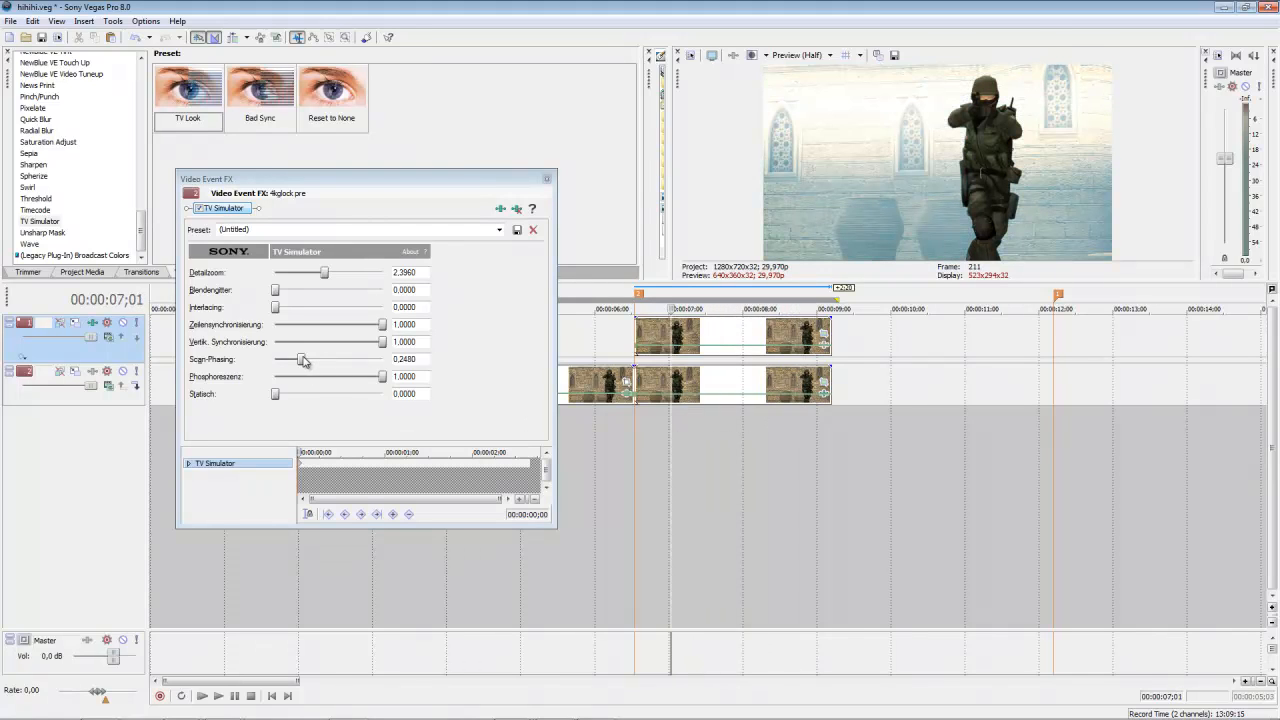
Step: Leave the TV Simulator settings and browse the Video FX list for a colour grading effect
{"action": "left_click_drag", "start_coordinate": [304, 360], "coordinate": [288, 360]}
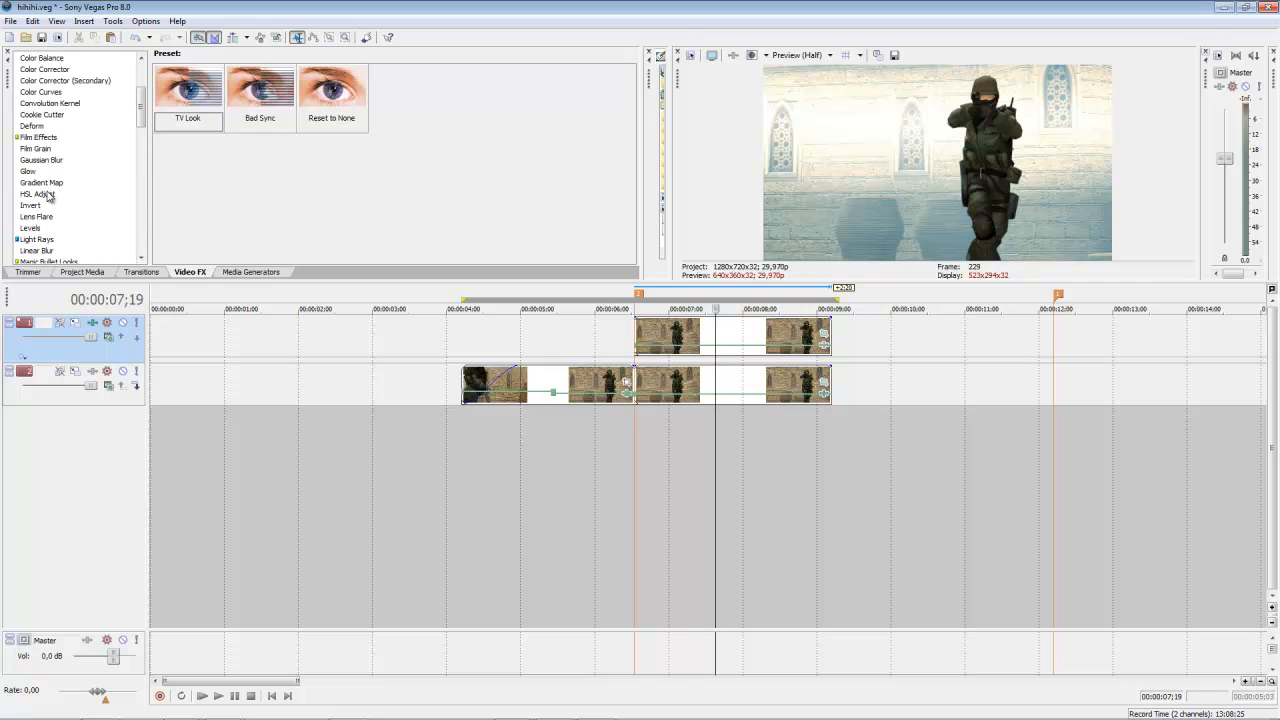
{"action": "left_click", "coordinate": [48, 176]}
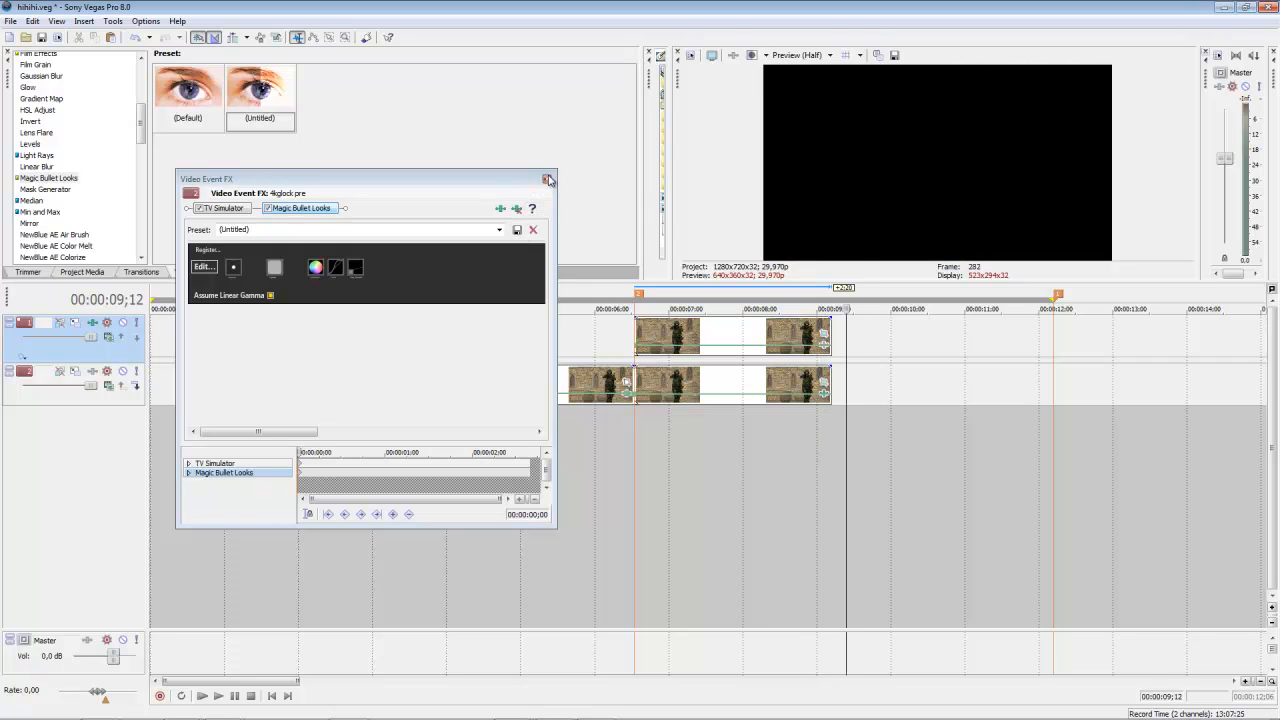
Step: Apply the warm Magic Bullet Looks grade and close the Video Event FX windows
{"action": "left_click", "coordinate": [548, 178]}
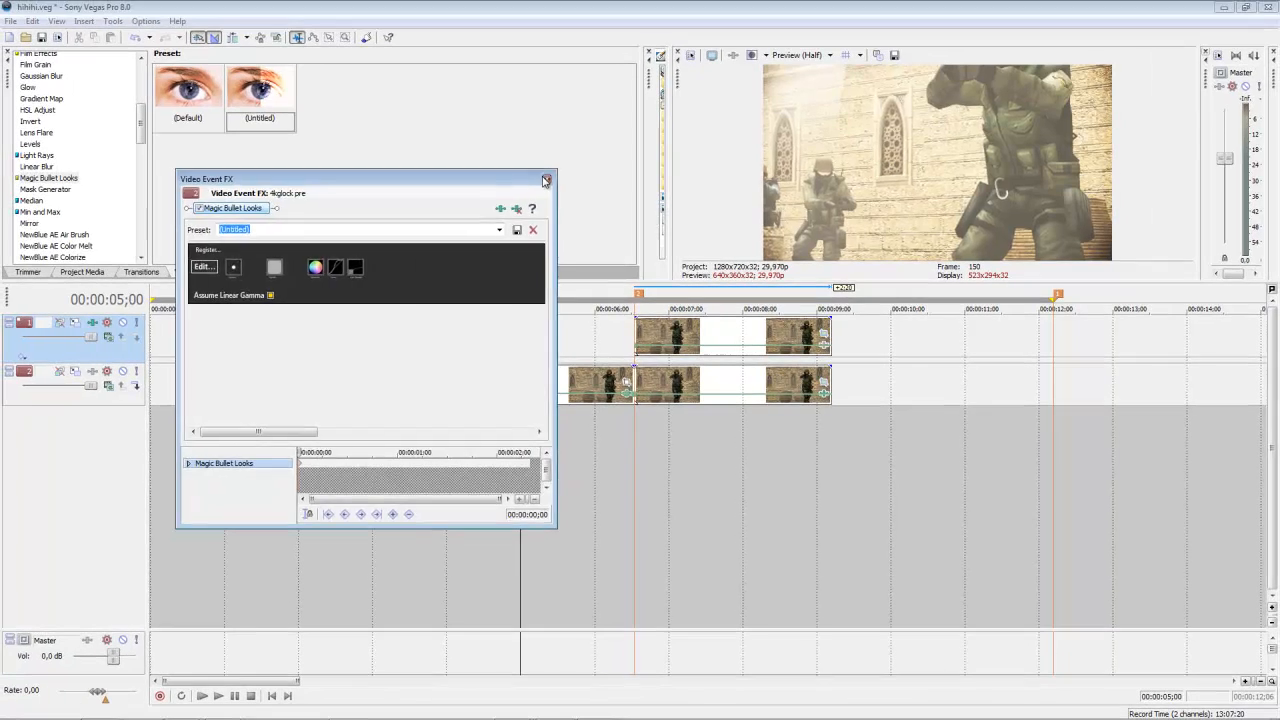
{"action": "left_click", "coordinate": [544, 180]}
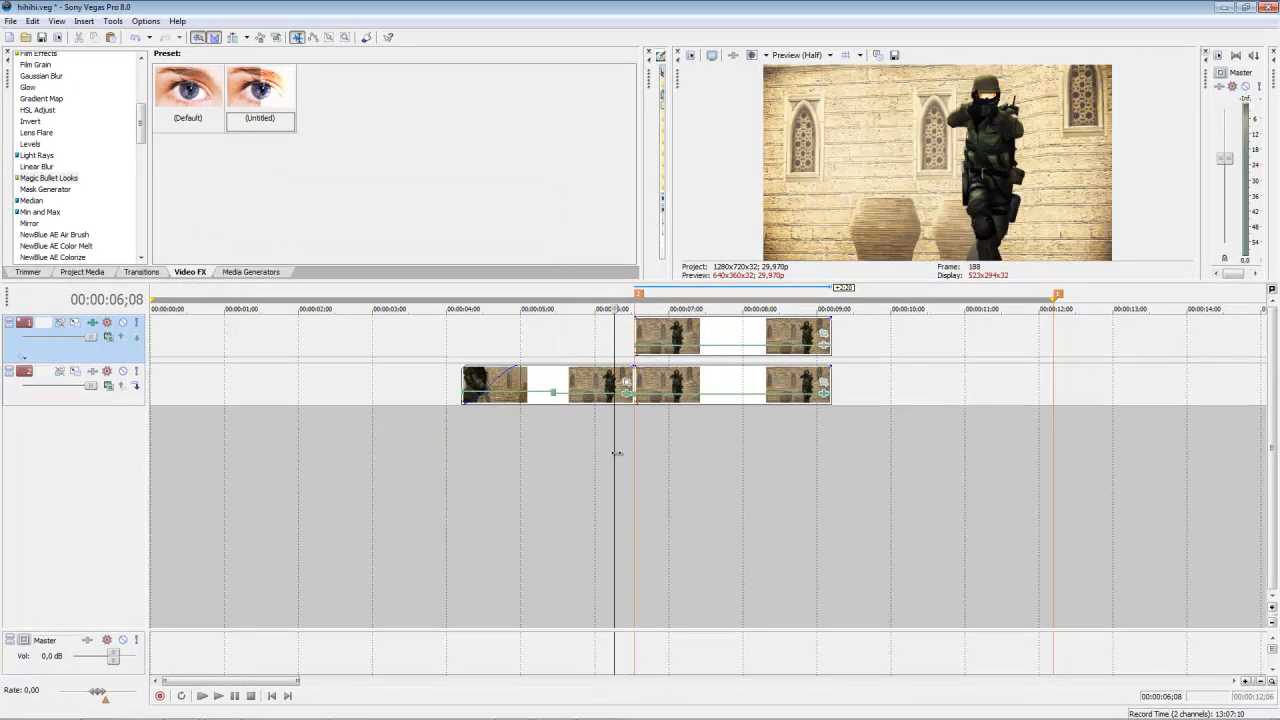